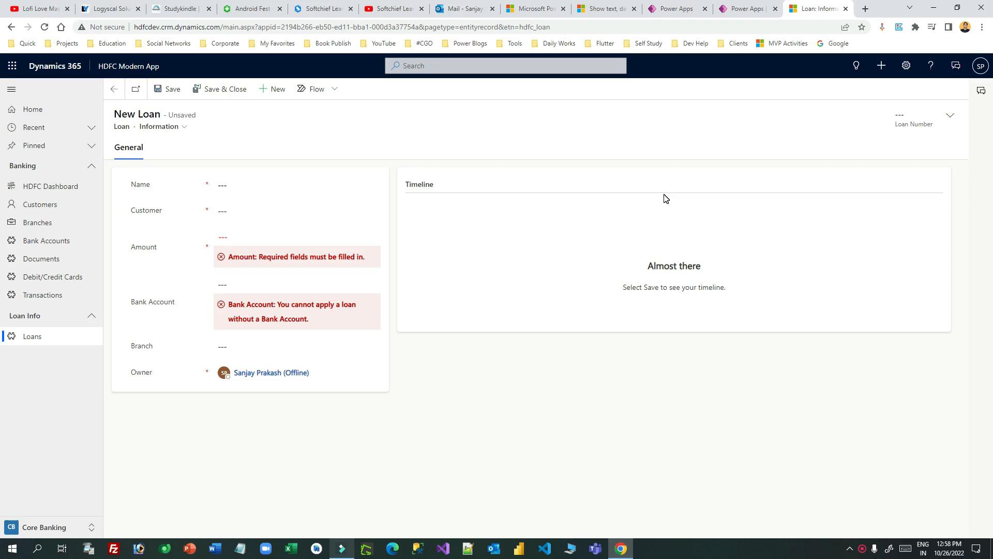
pyautogui.moveTo(733, 175)
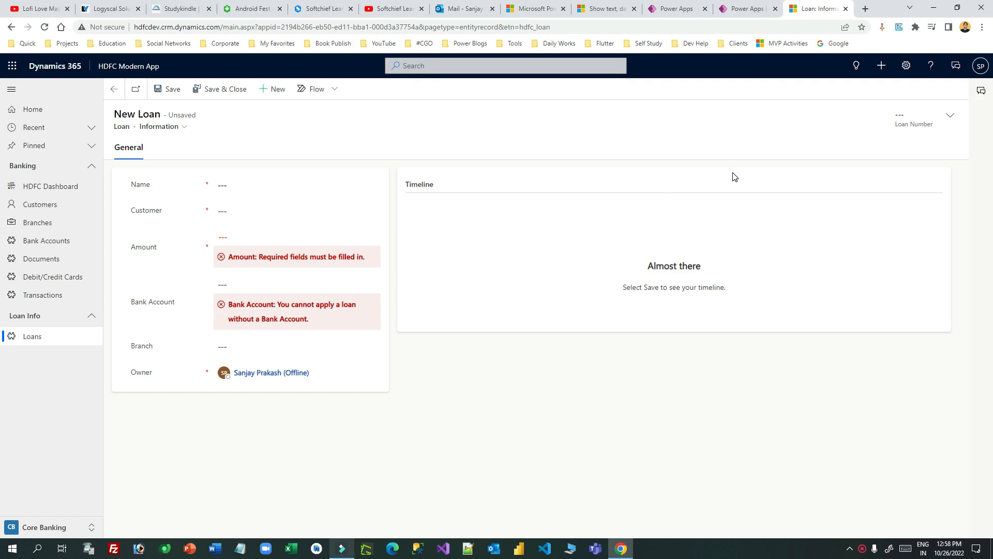
pyautogui.moveTo(736, 175)
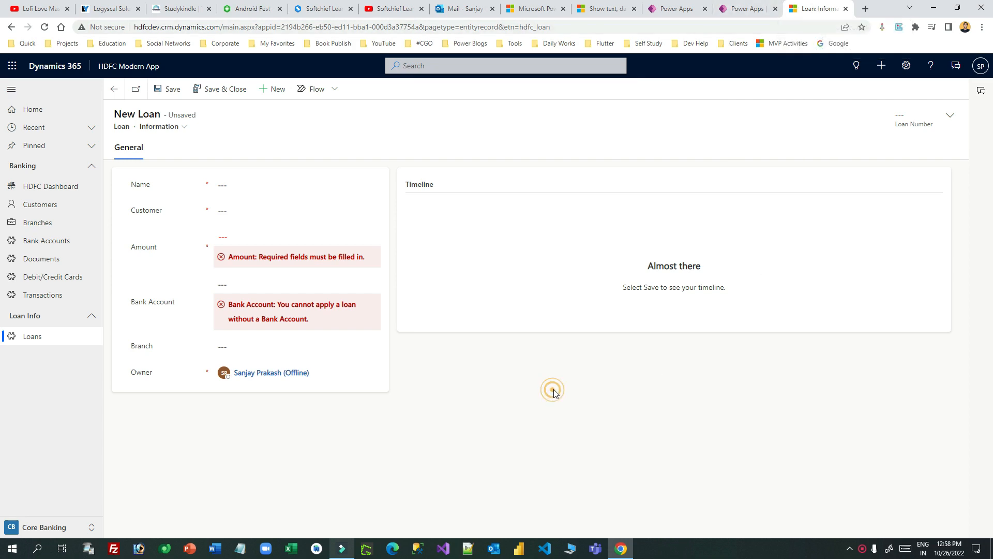
pyautogui.click(505, 66)
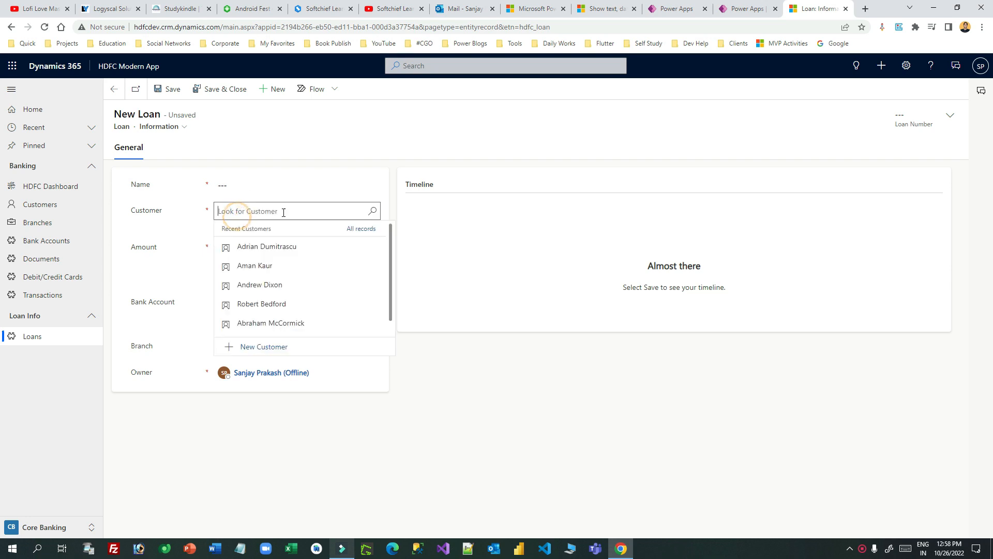
pyautogui.click(254, 265)
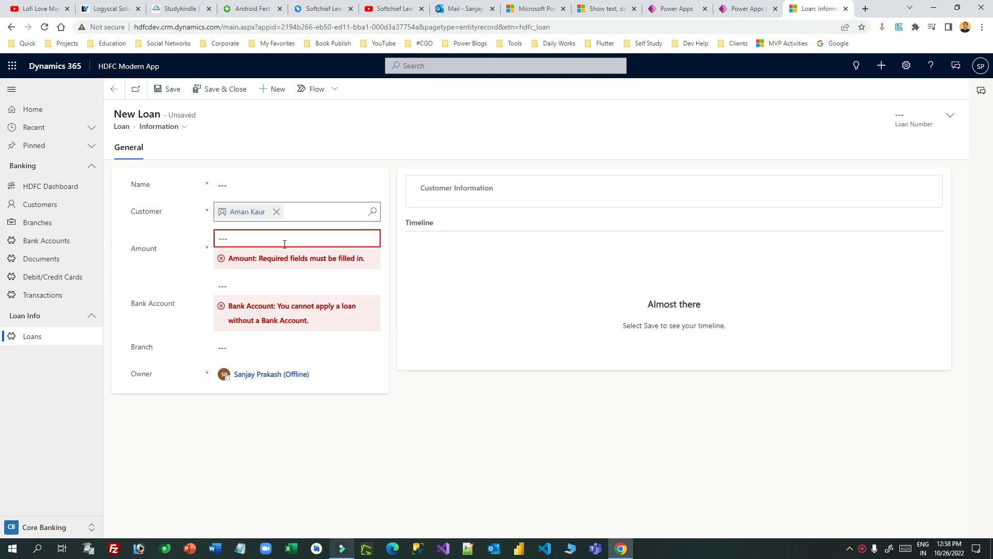
pyautogui.write('20,000.00')
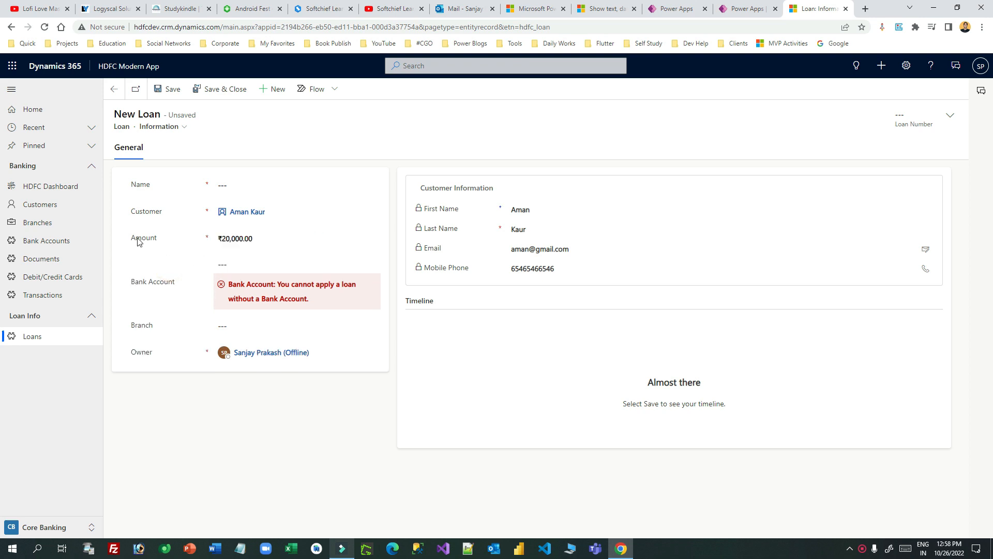
pyautogui.click(234, 238)
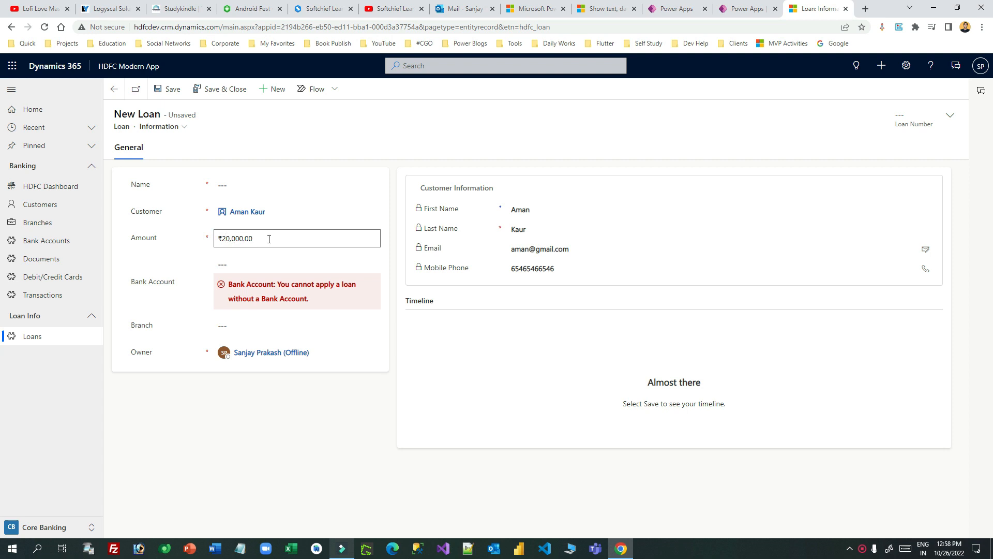
pyautogui.tripleClick(235, 238)
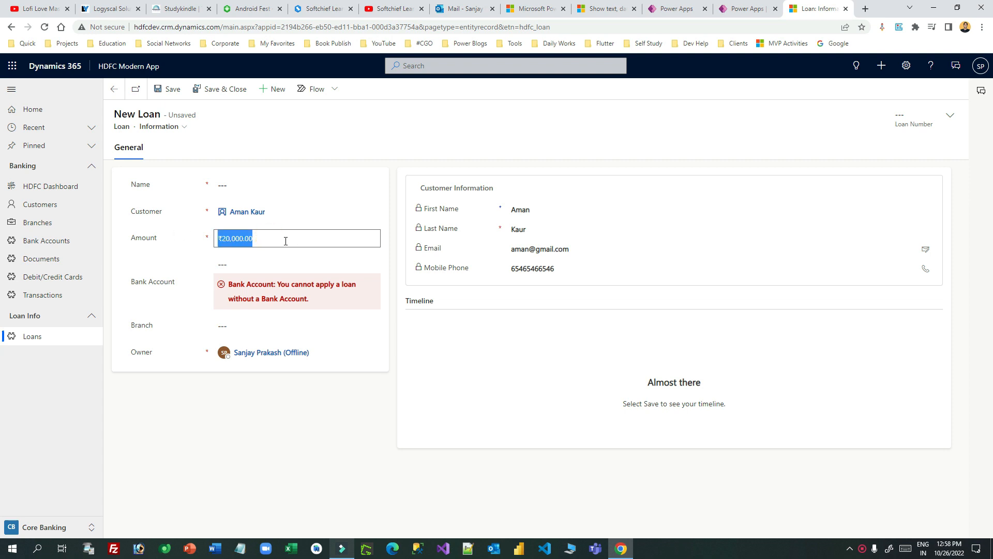
pyautogui.write('2')
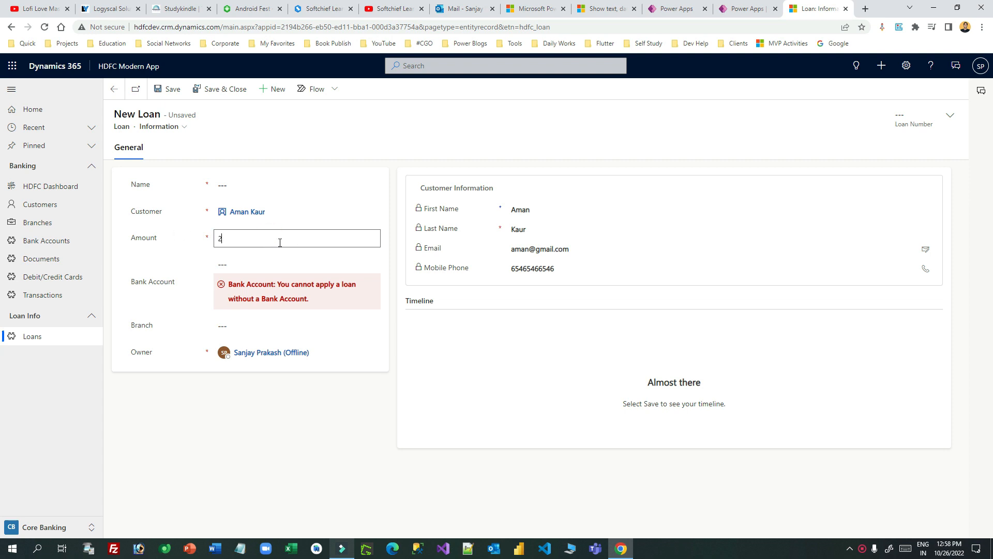
pyautogui.write('0700000.00')
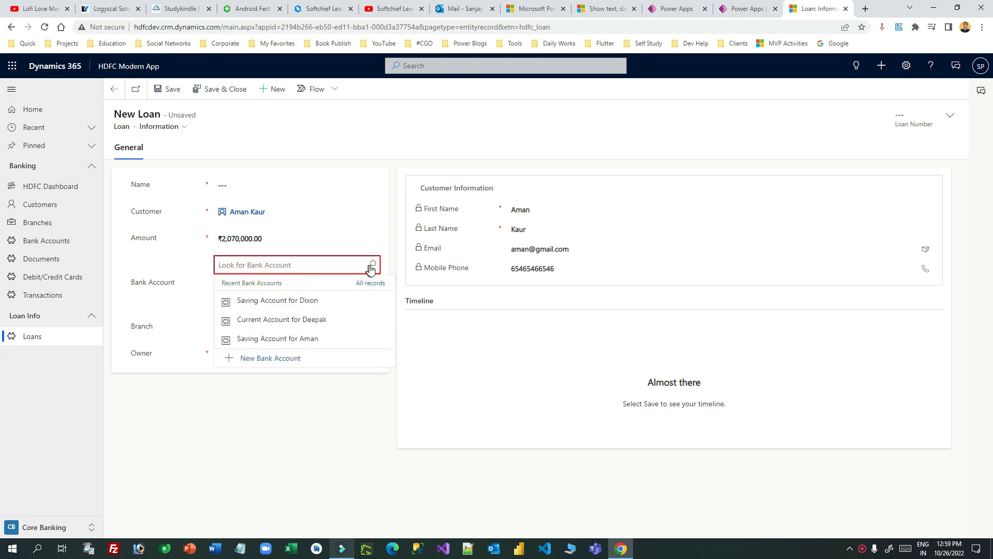
# Step: Attach Aman's savings account, set a 34-month tenure and Mumbai Branch, and start naming the loan
pyautogui.click(277, 338)
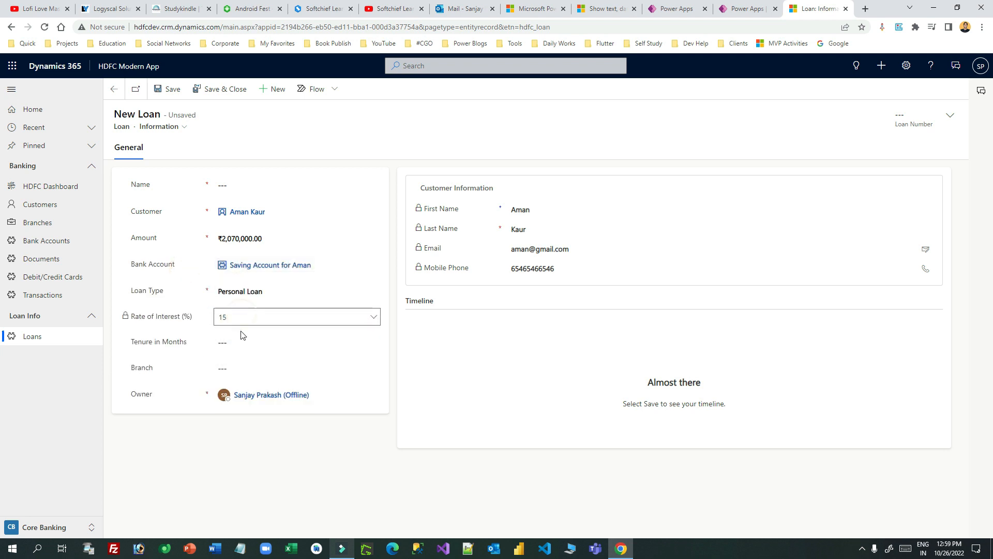
pyautogui.write('34')
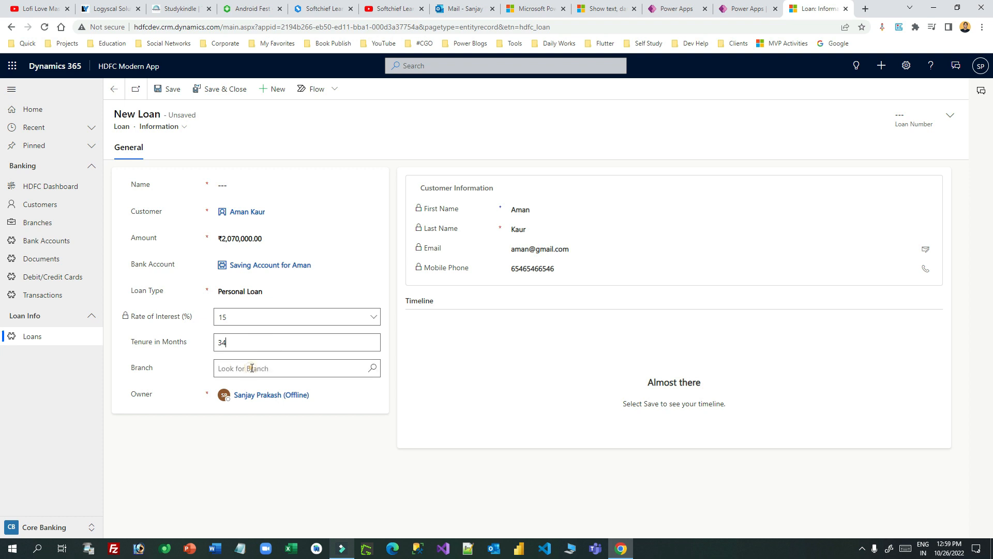
pyautogui.click(250, 368)
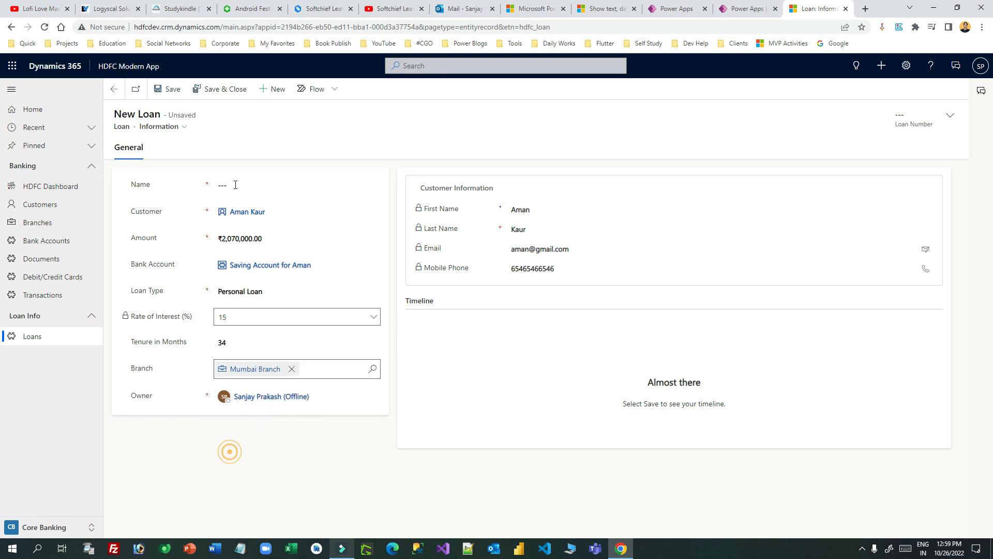
pyautogui.click(296, 184)
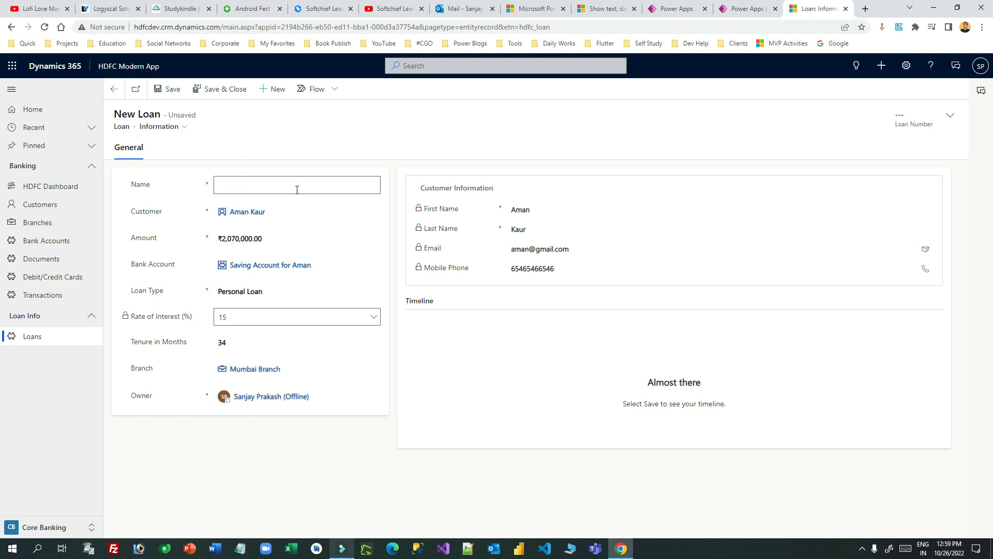
pyautogui.write('pl for a')
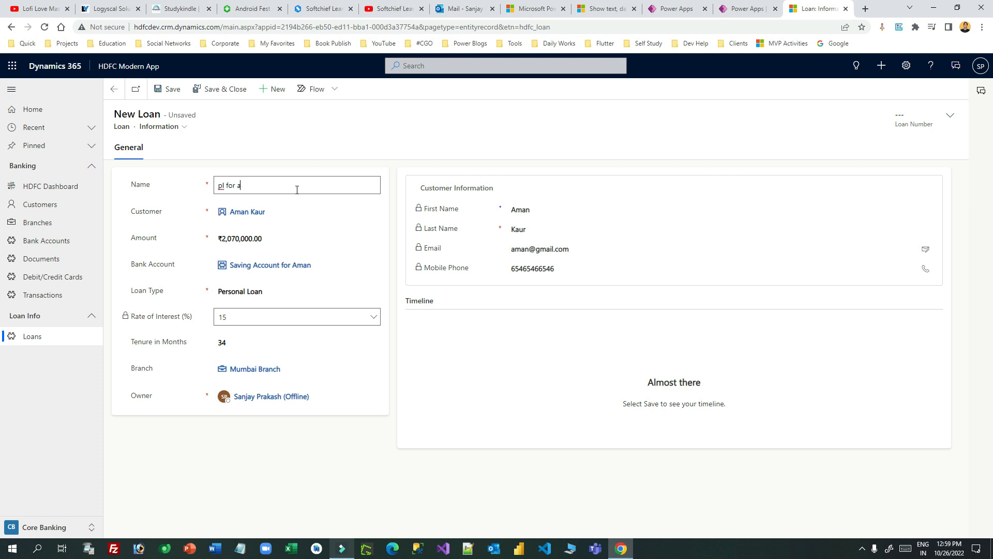
# Step: Save the loan 'pl for aman' as record L-10007, then return to the HDFC Loan App
pyautogui.click(167, 89)
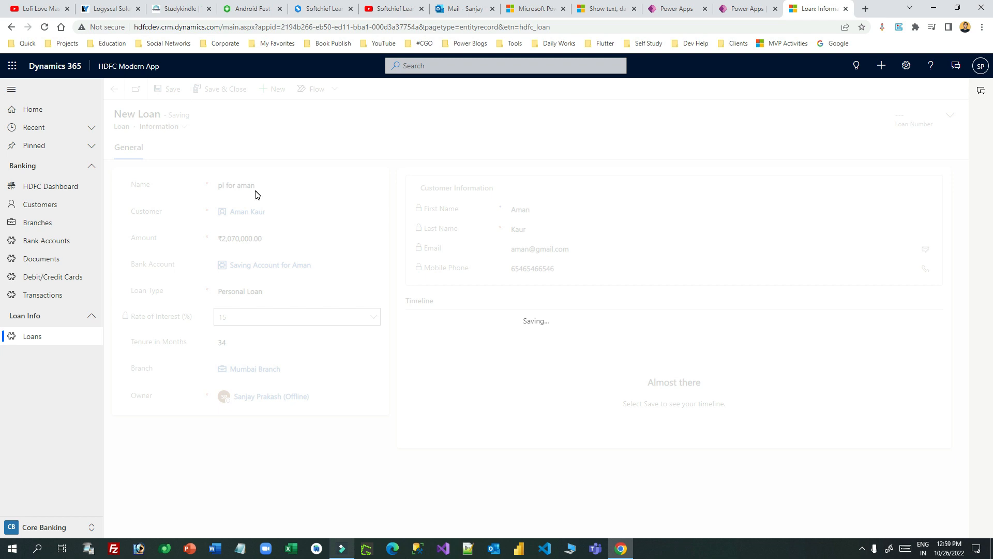
pyautogui.click(166, 88)
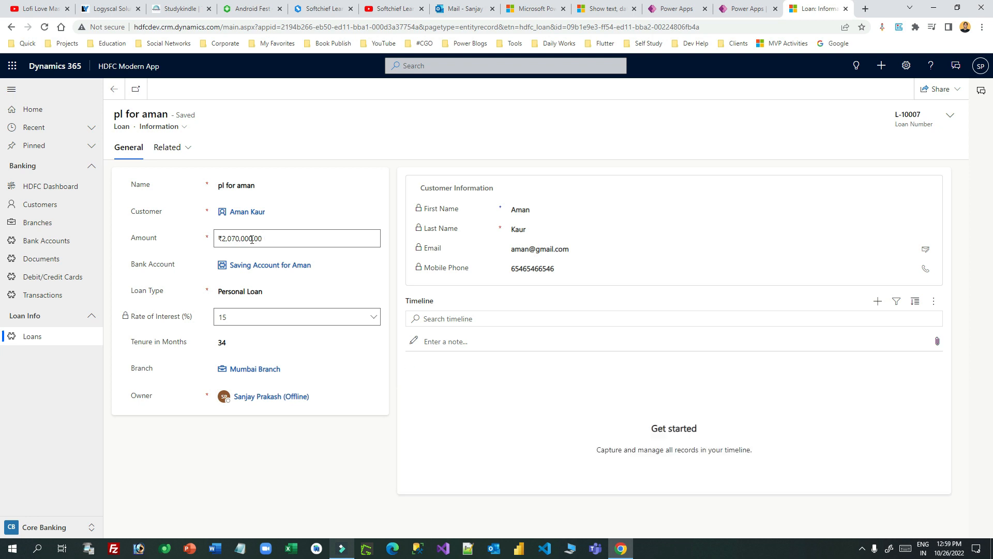
pyautogui.click(266, 238)
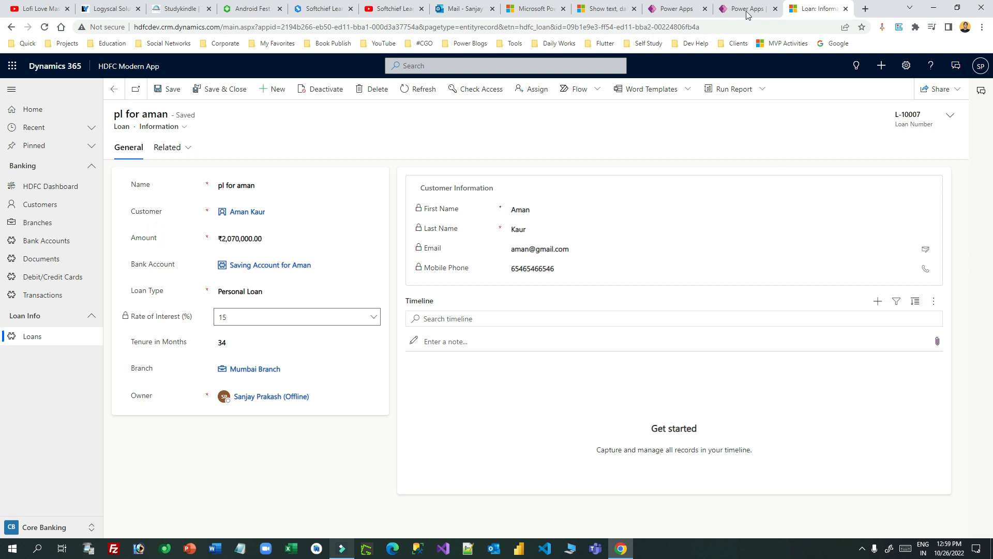
pyautogui.click(746, 9)
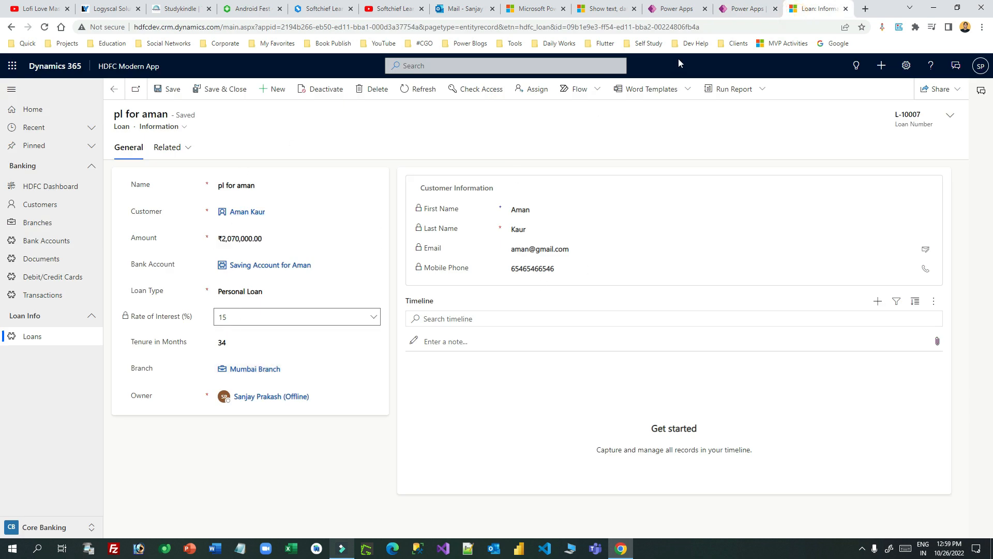
pyautogui.click(674, 8)
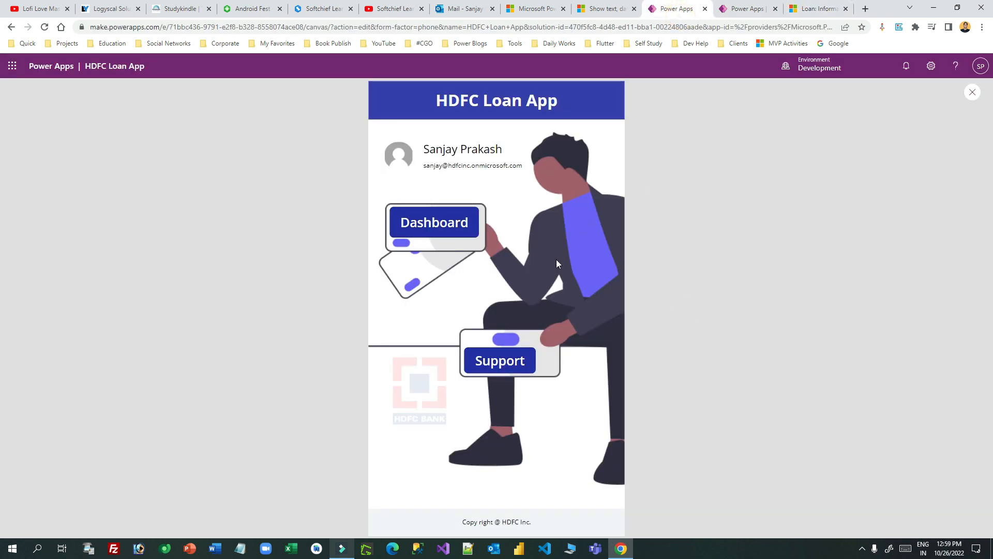
# Step: Preview the HDFC Loan app and reach All Loans, listing L-10004 to L-10006
pyautogui.click(433, 222)
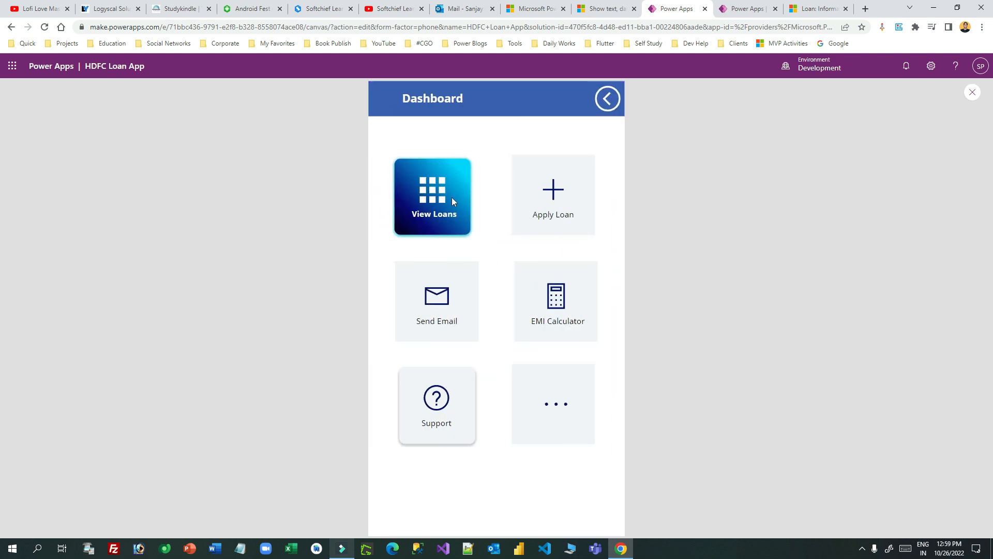
pyautogui.click(433, 197)
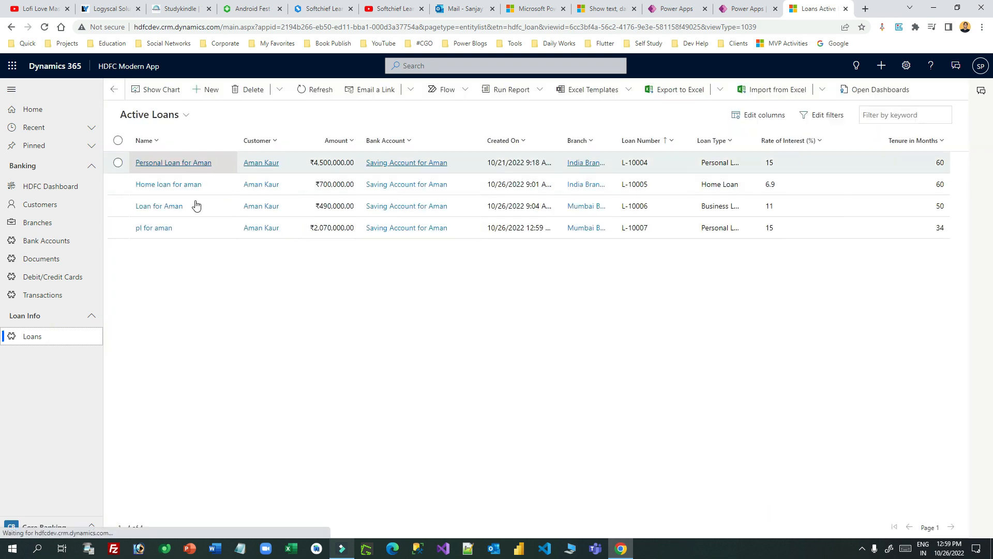
pyautogui.click(673, 9)
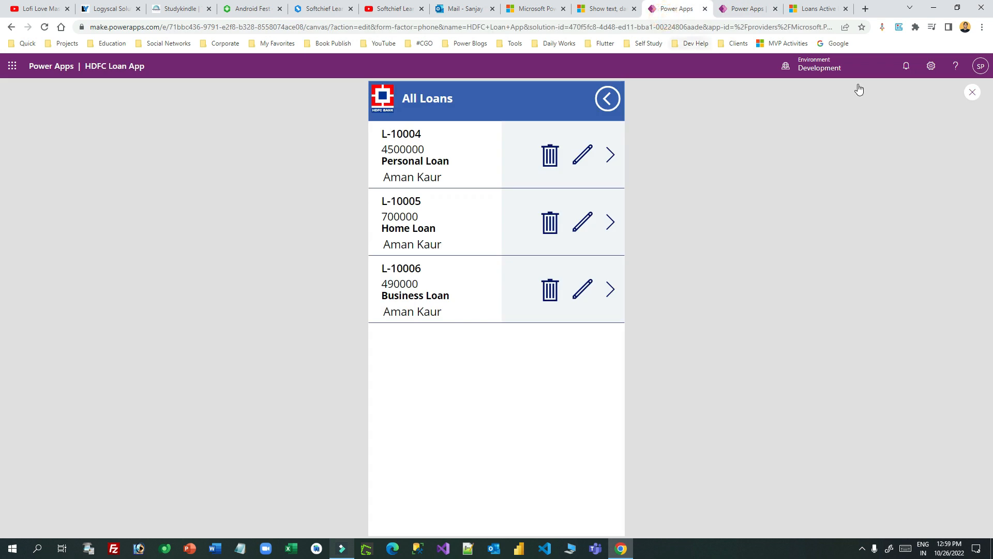
pyautogui.click(972, 92)
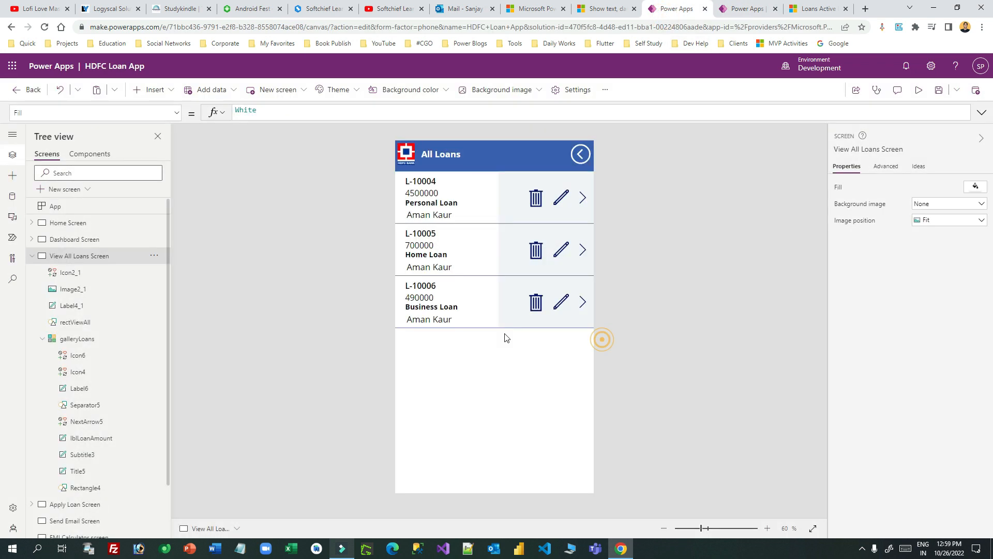
pyautogui.click(67, 222)
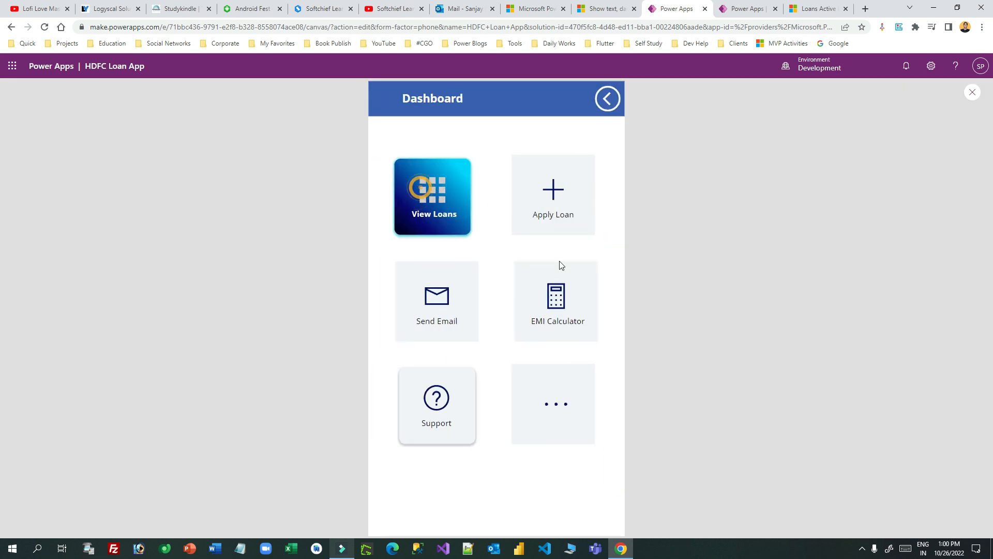
pyautogui.click(432, 197)
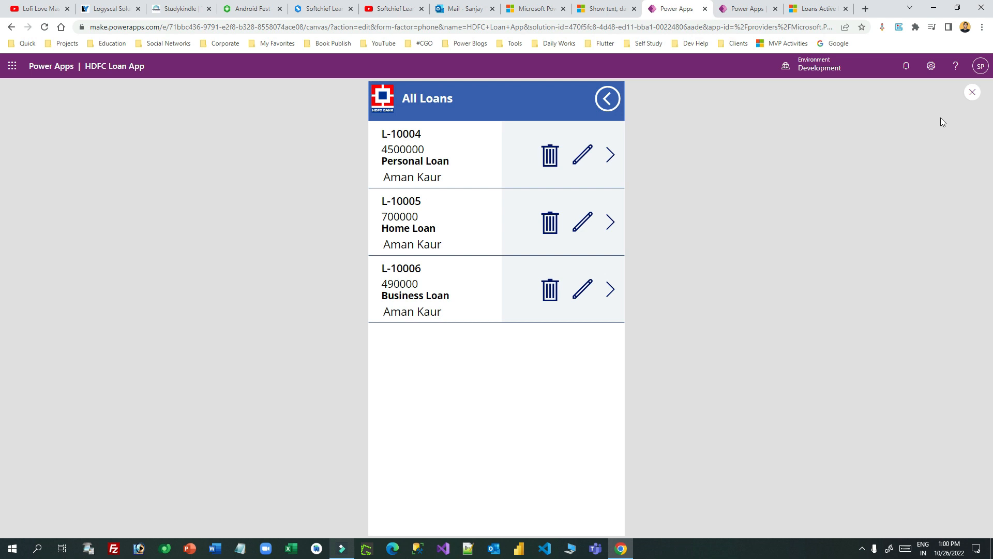
# Step: Insert a Reload icon into the All Loans header
pyautogui.click(972, 92)
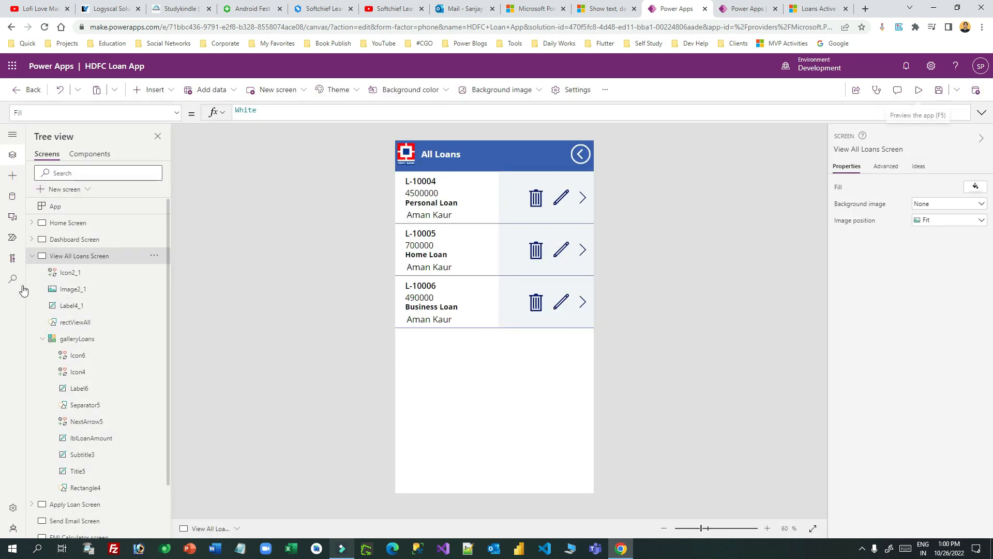
pyautogui.click(153, 90)
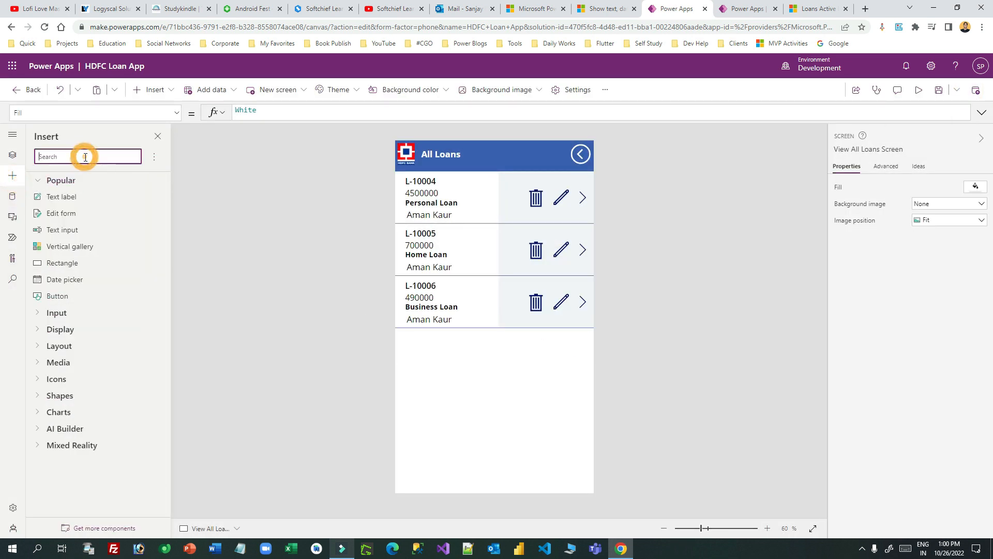
pyautogui.write('relo')
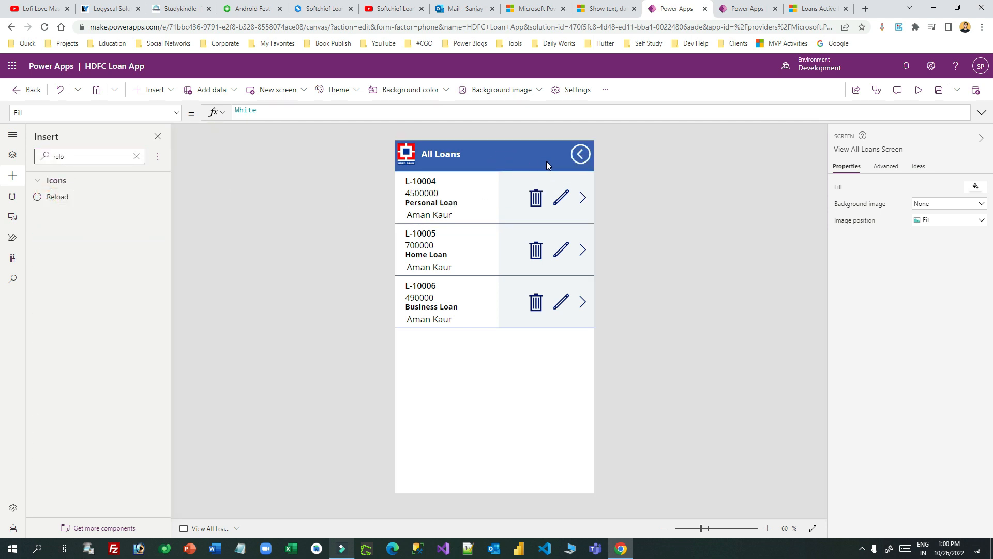
pyautogui.click(538, 155)
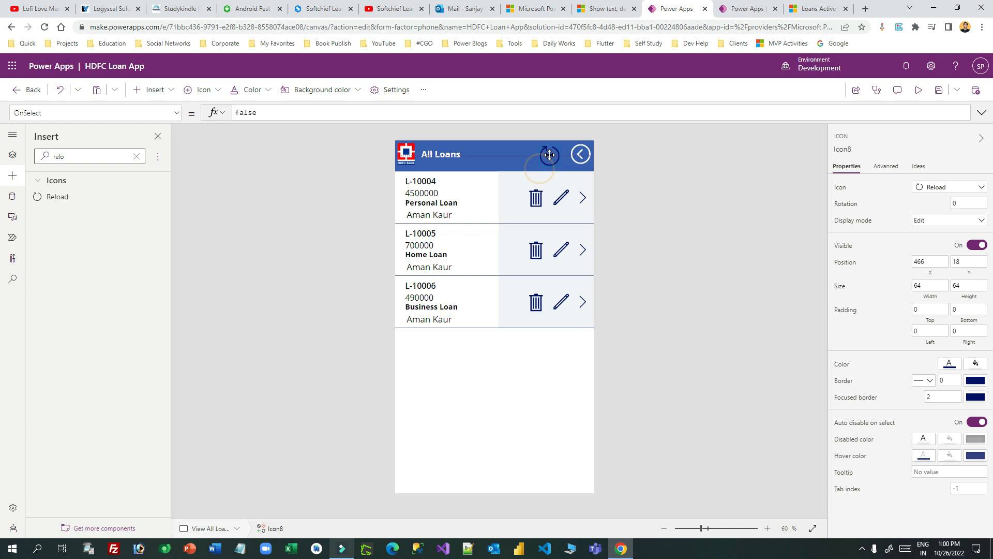
# Step: Set the reload icon's OnSelect to Refresh(Loans) and preview the app
pyautogui.click(252, 90)
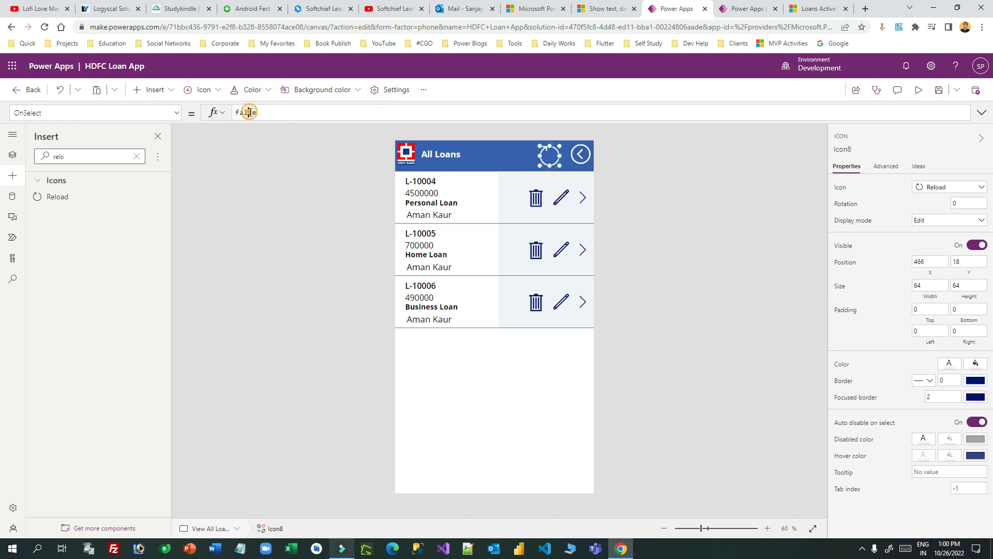
pyautogui.write('refe')
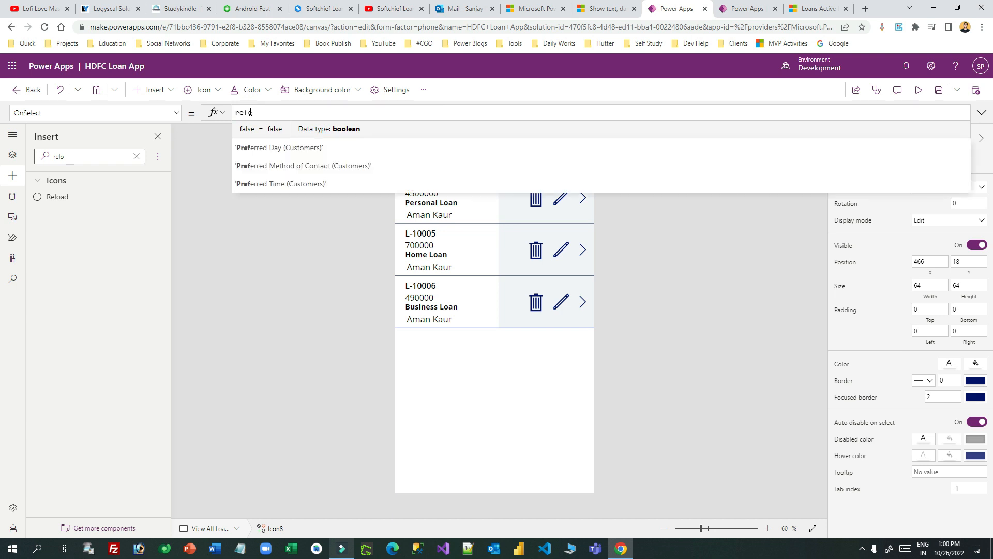
pyautogui.press('Backspace')
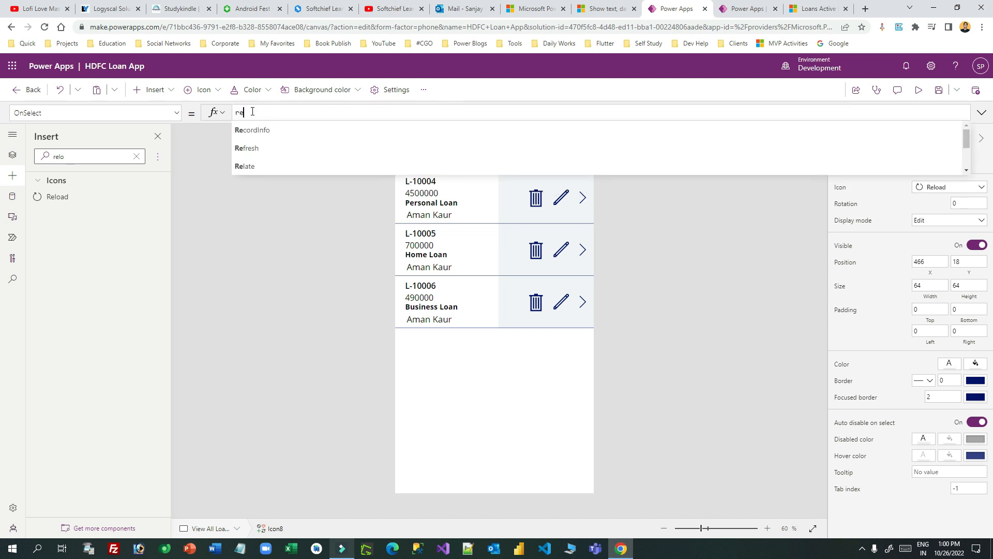
pyautogui.click(246, 148)
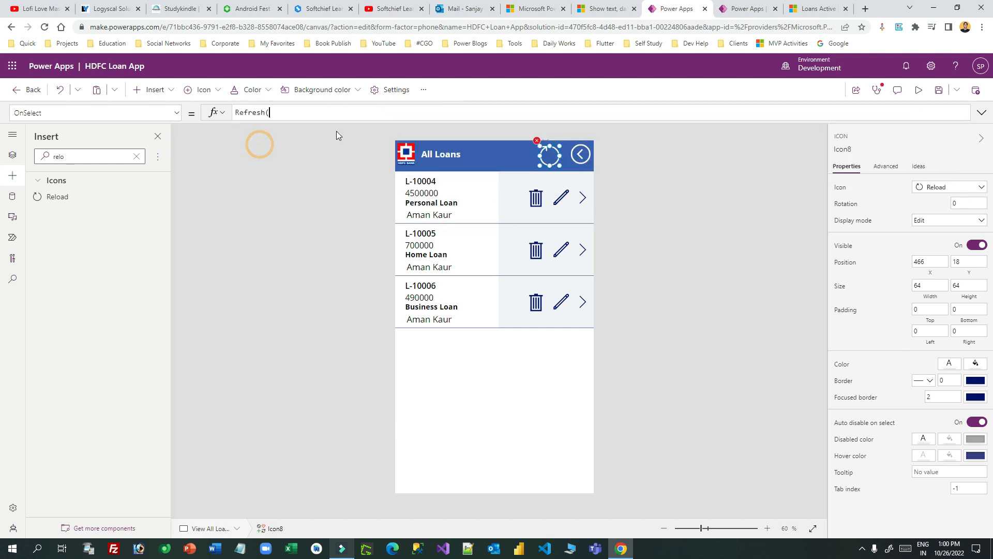
pyautogui.write('lo')
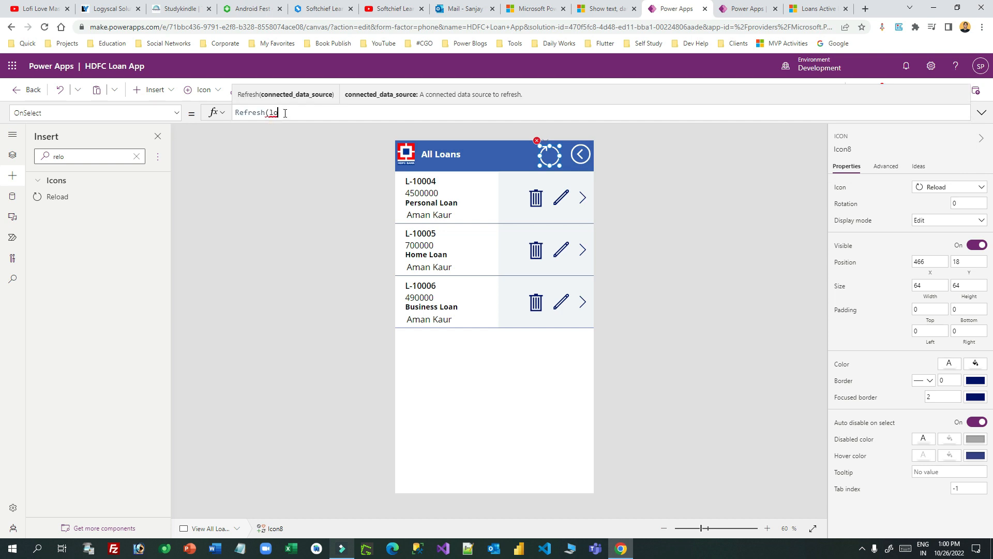
pyautogui.write('oa')
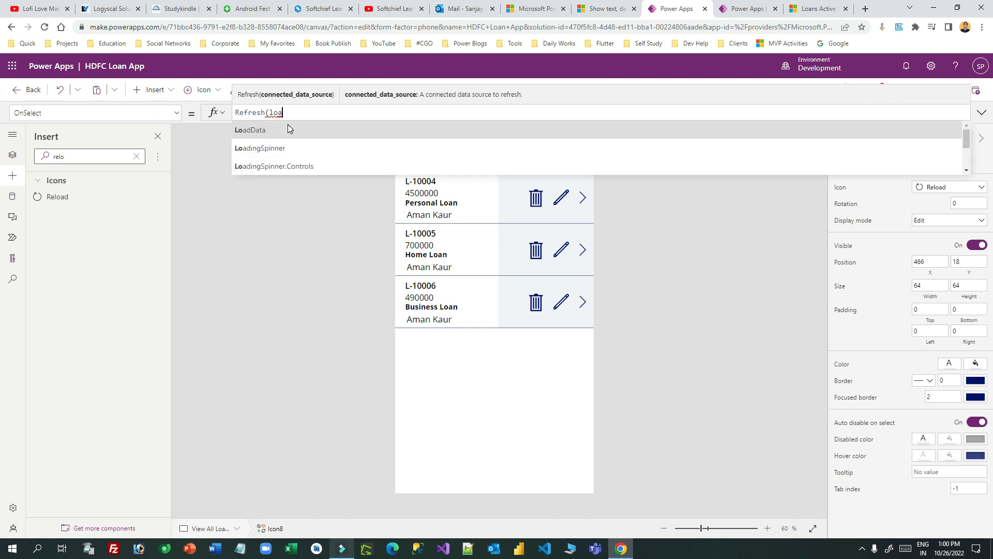
pyautogui.write('n')
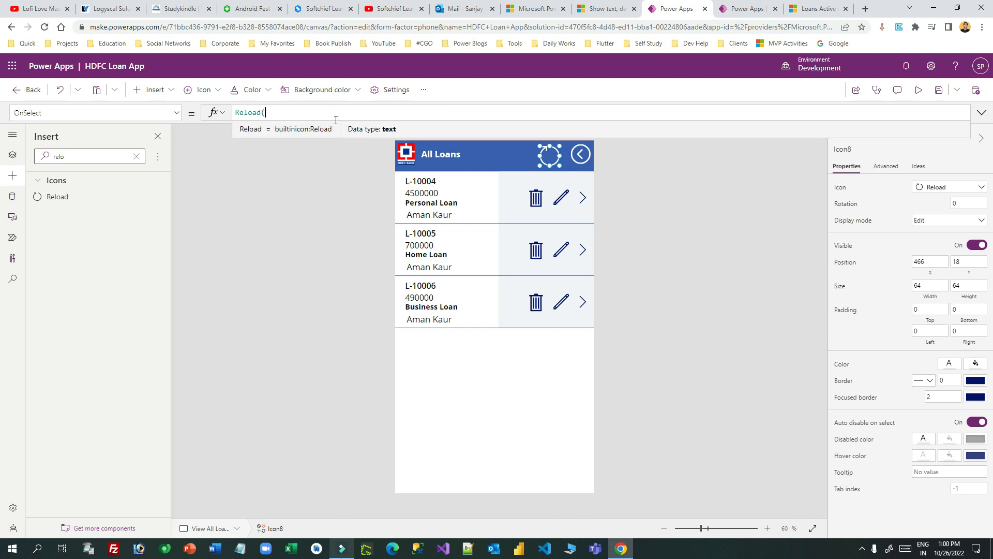
pyautogui.write('Loa')
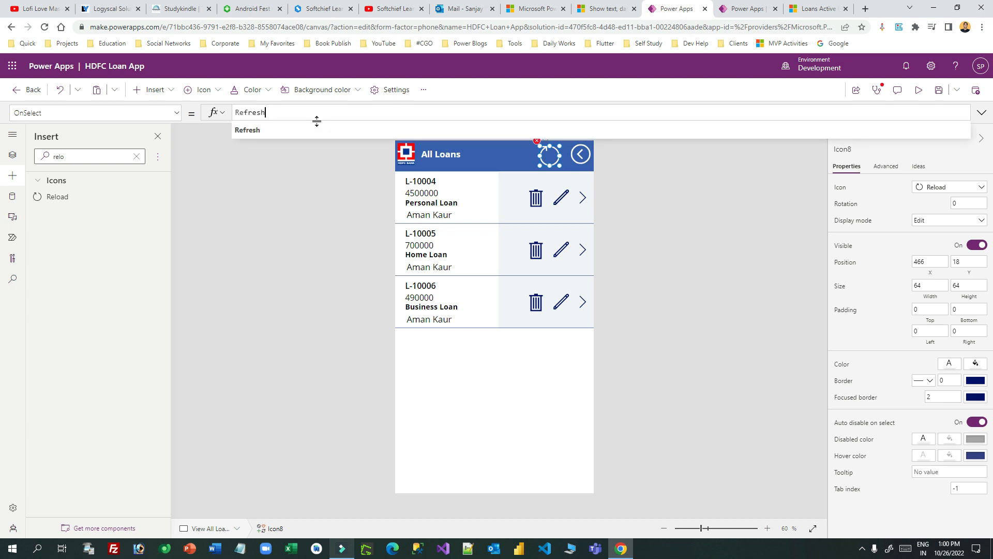
pyautogui.write('(Loans')
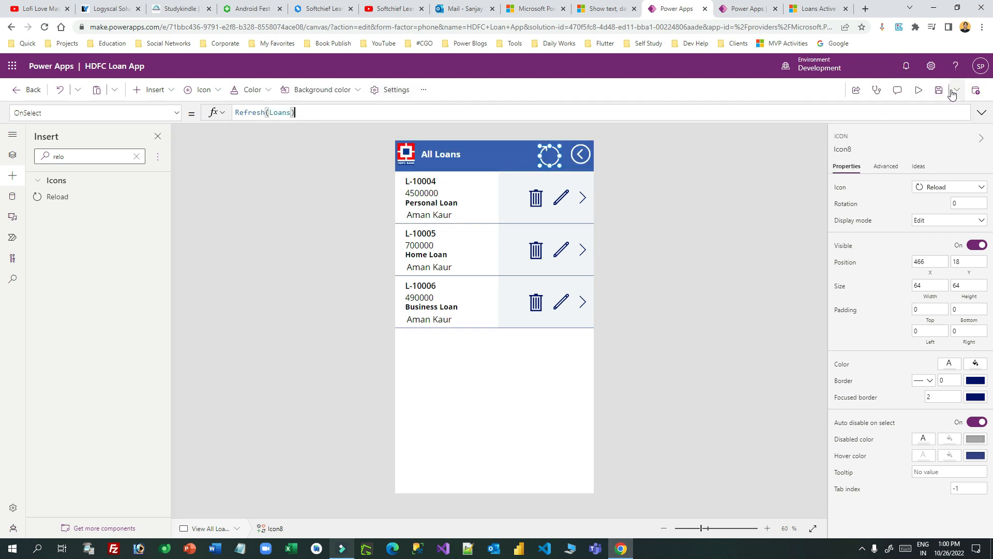
pyautogui.click(919, 89)
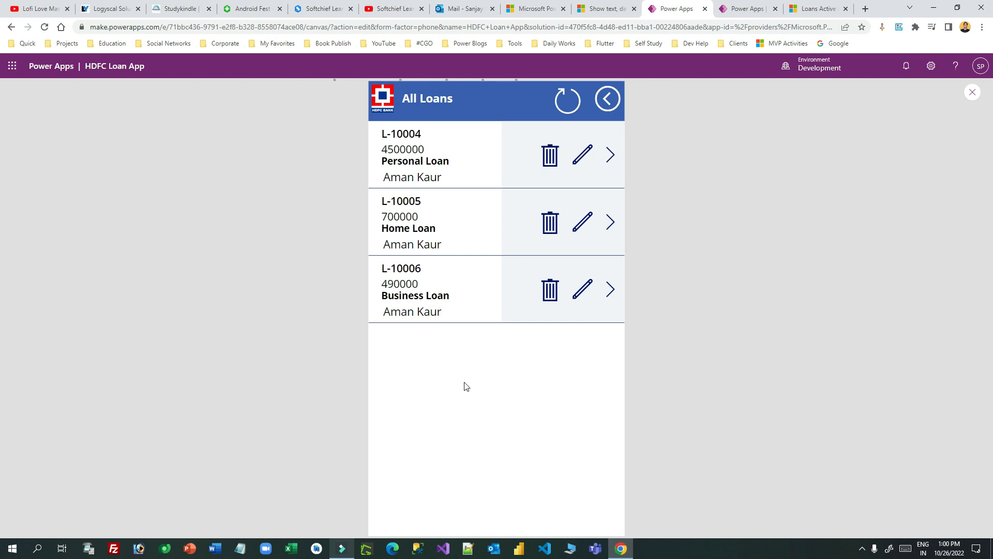
pyautogui.moveTo(475, 183)
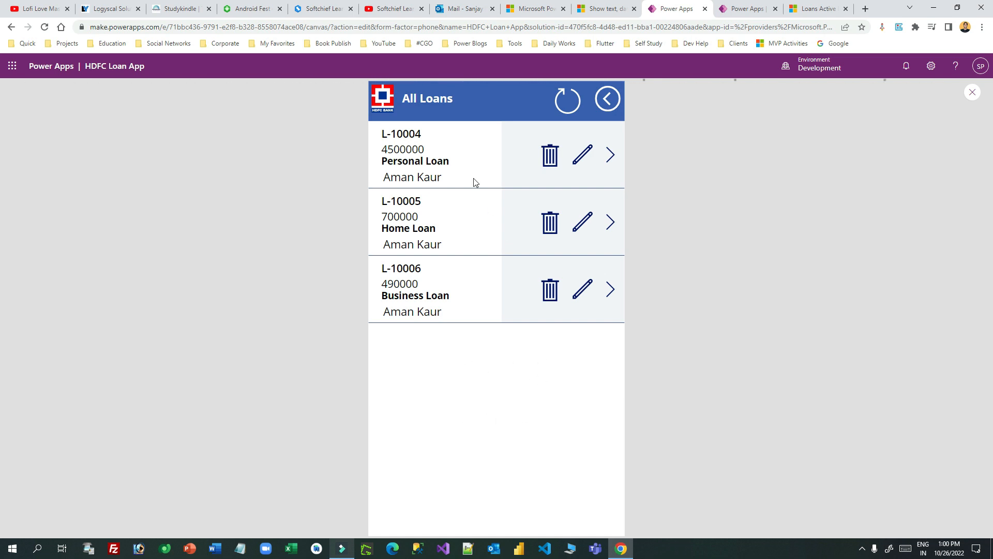
pyautogui.moveTo(467, 231)
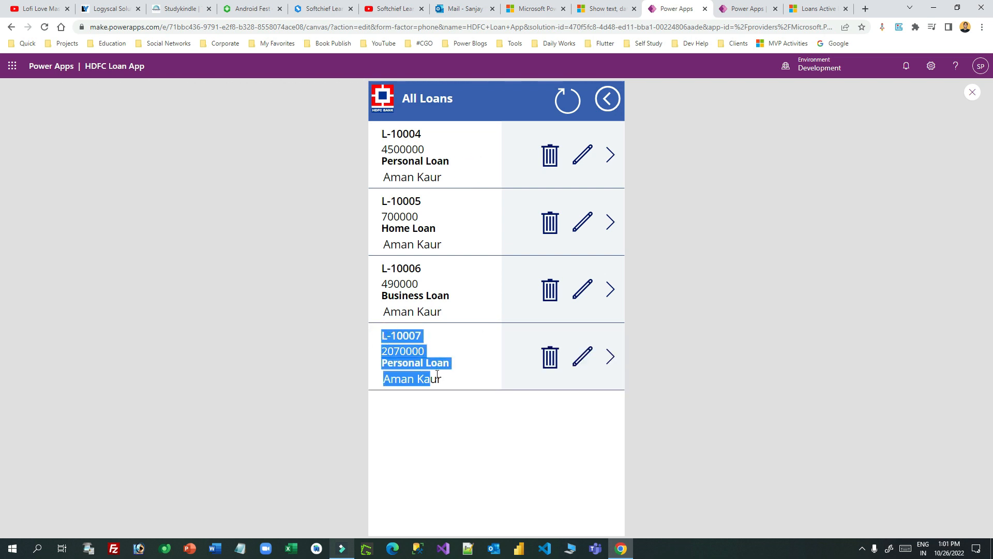
# Step: Tap reload so L-10007 with unformatted amount 2070000 appears, then exit preview
pyautogui.click(474, 373)
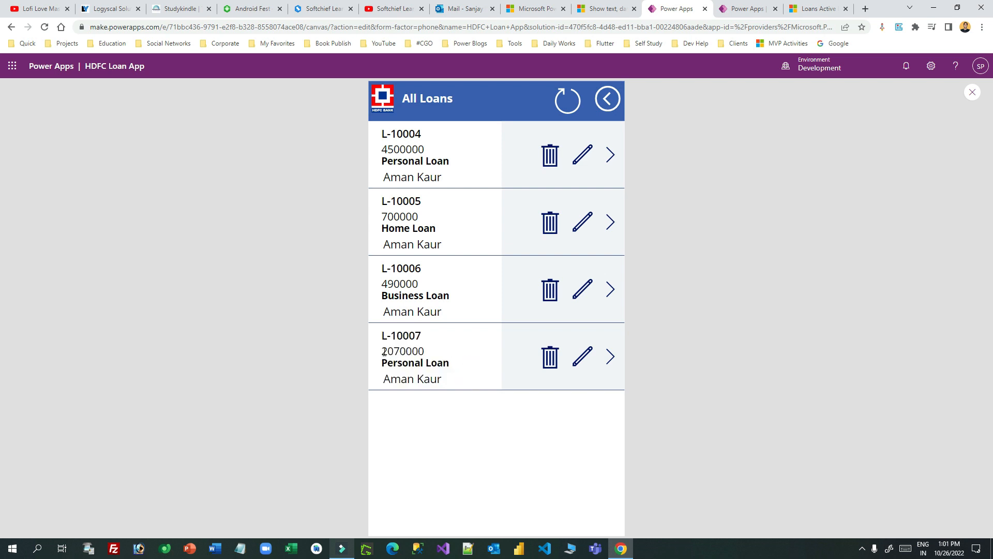
pyautogui.doubleClick(403, 350)
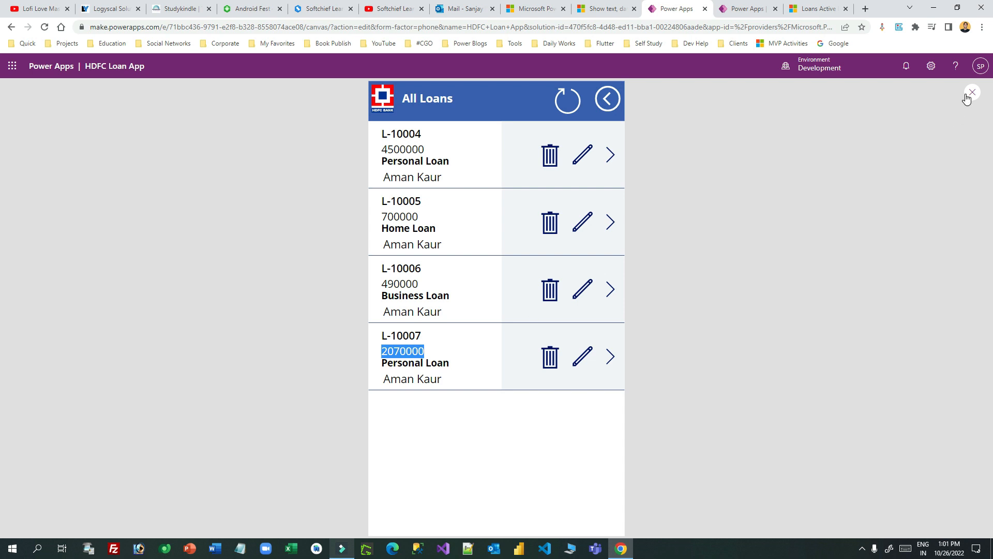
pyautogui.click(972, 93)
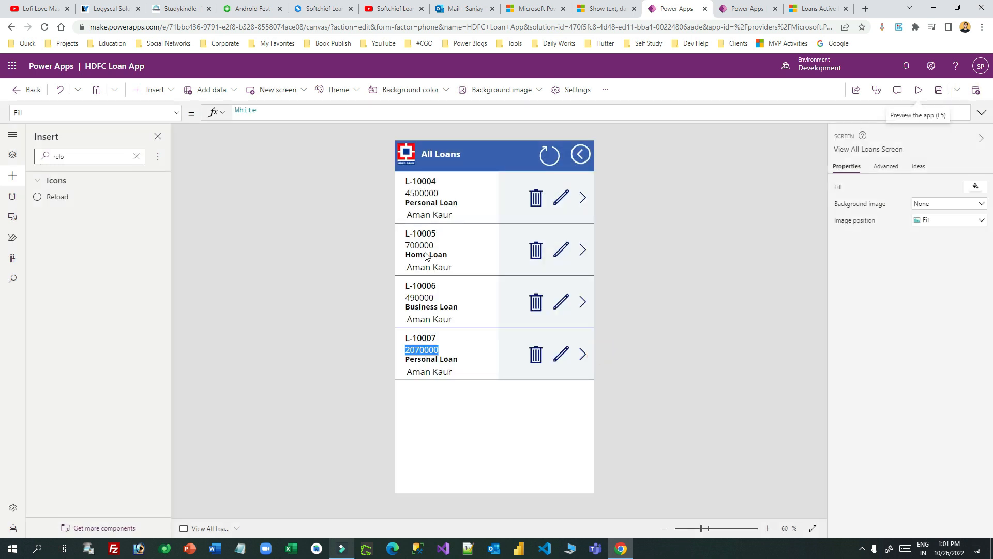
# Step: Select the ThisItem.Amount label and open the Format data Ideas pane
pyautogui.click(421, 193)
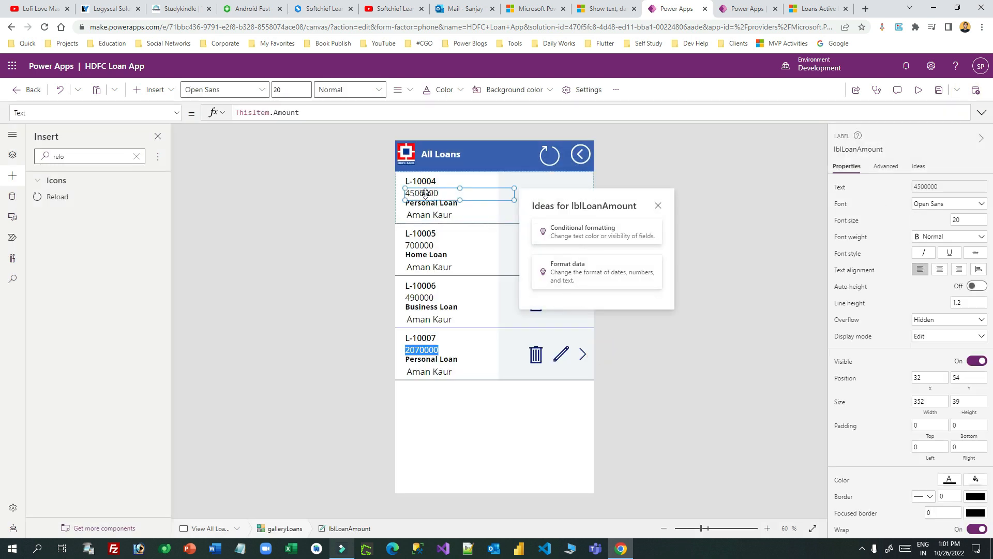
pyautogui.click(658, 206)
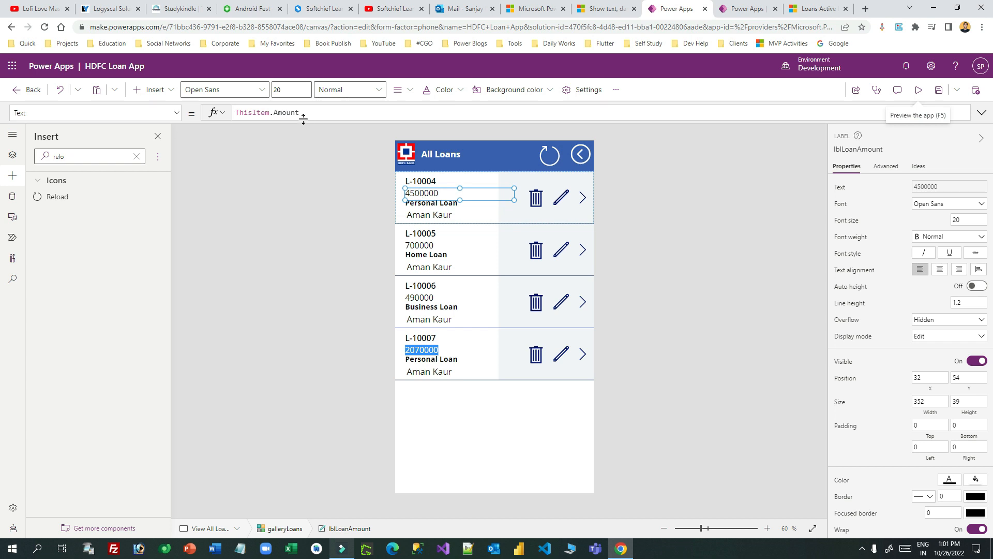
pyautogui.click(269, 112)
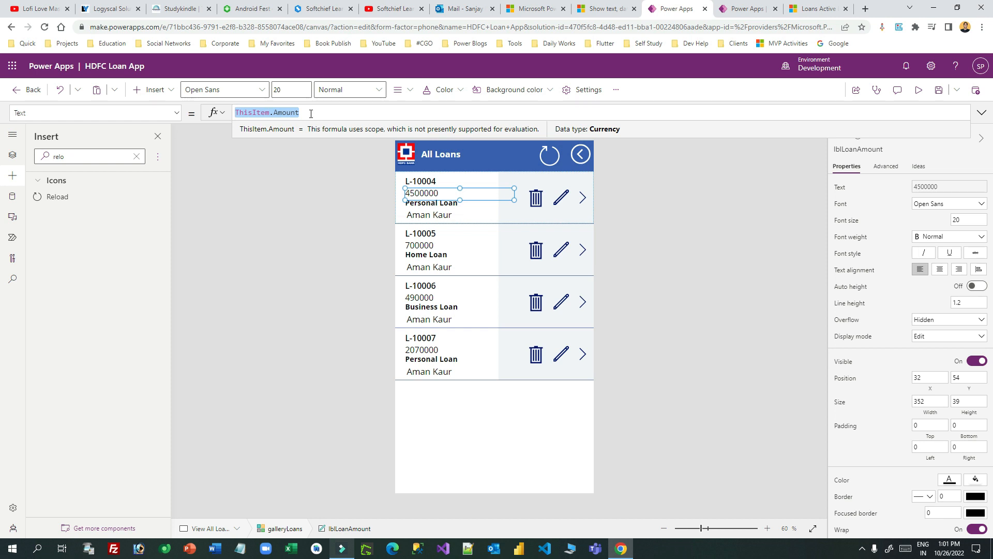
pyautogui.moveTo(425, 212)
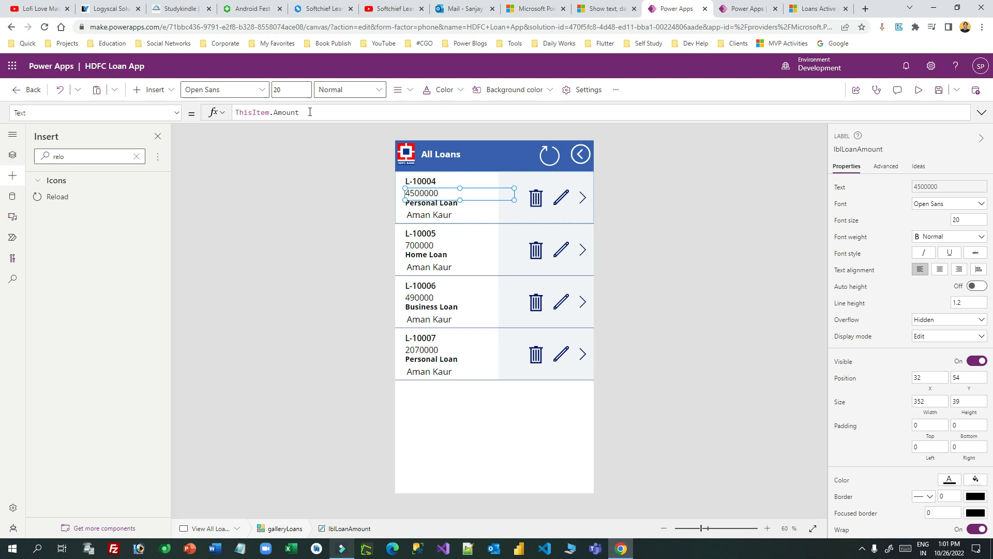
pyautogui.click(632, 260)
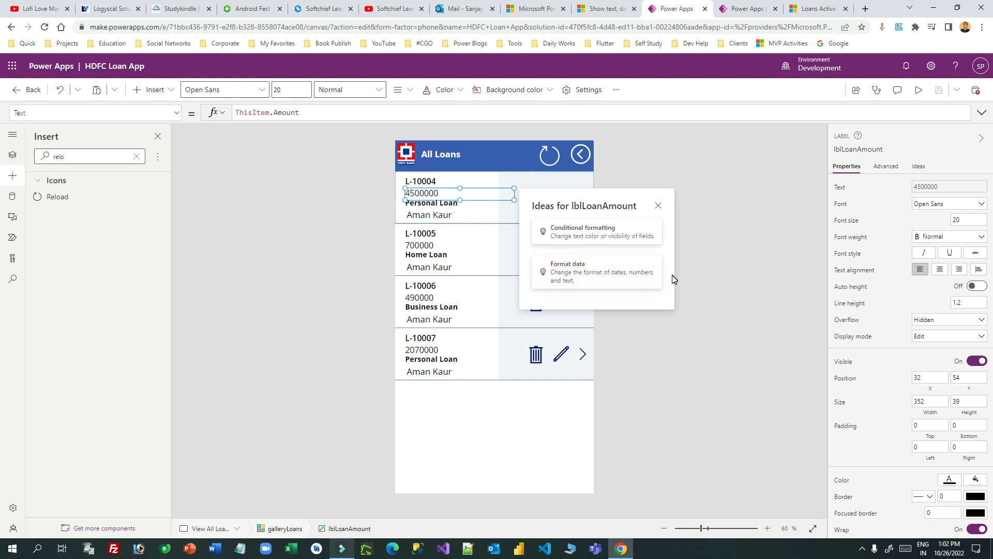
pyautogui.click(567, 271)
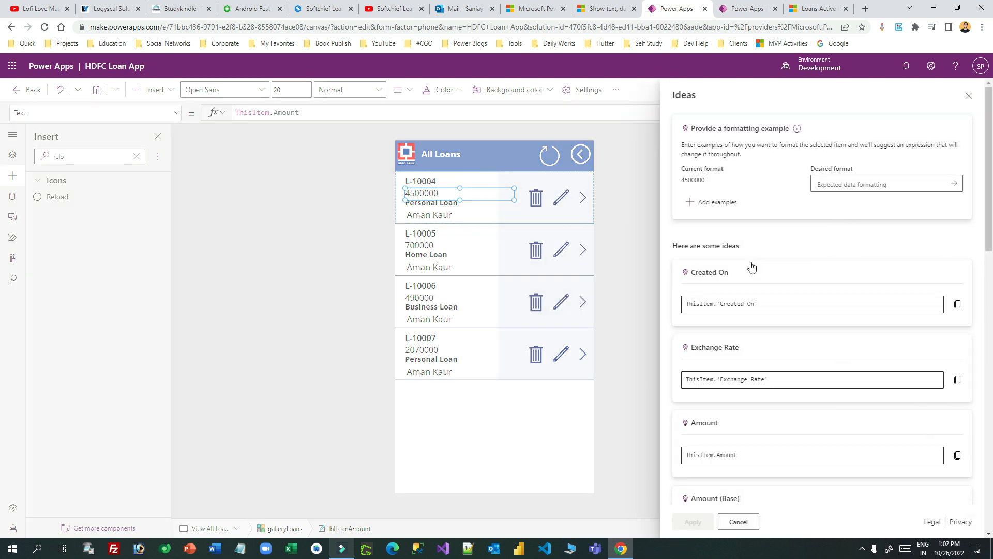
# Step: Apply the Ideas formula Text(ThisItem.Amount, "$#,##0", "en-US") for $4,500,000-style amounts
pyautogui.click(880, 184)
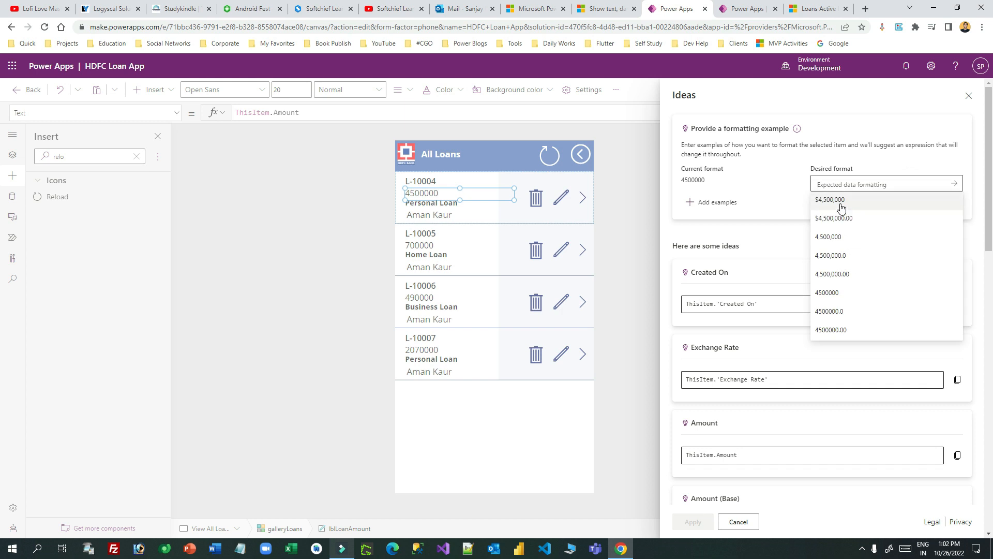
pyautogui.click(829, 200)
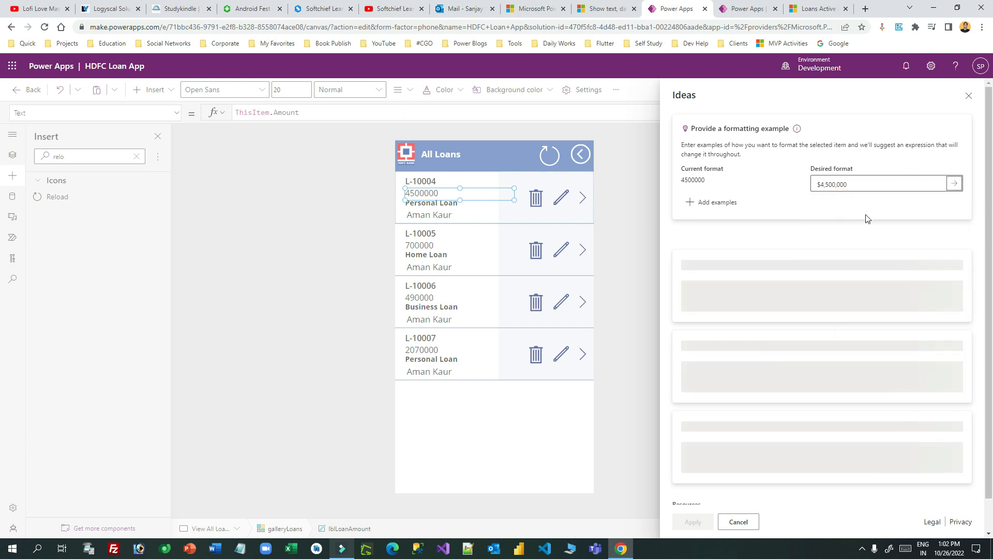
pyautogui.click(954, 184)
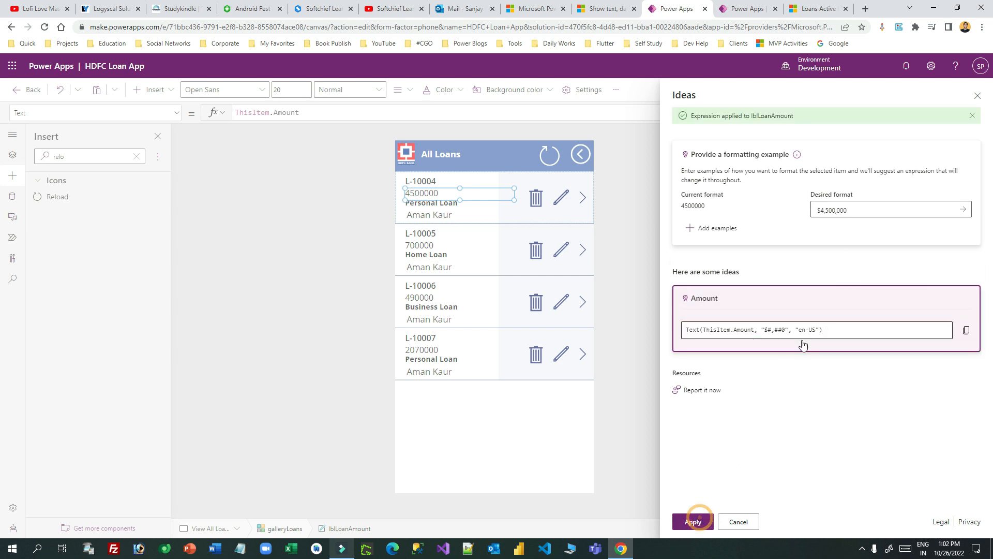
pyautogui.click(692, 521)
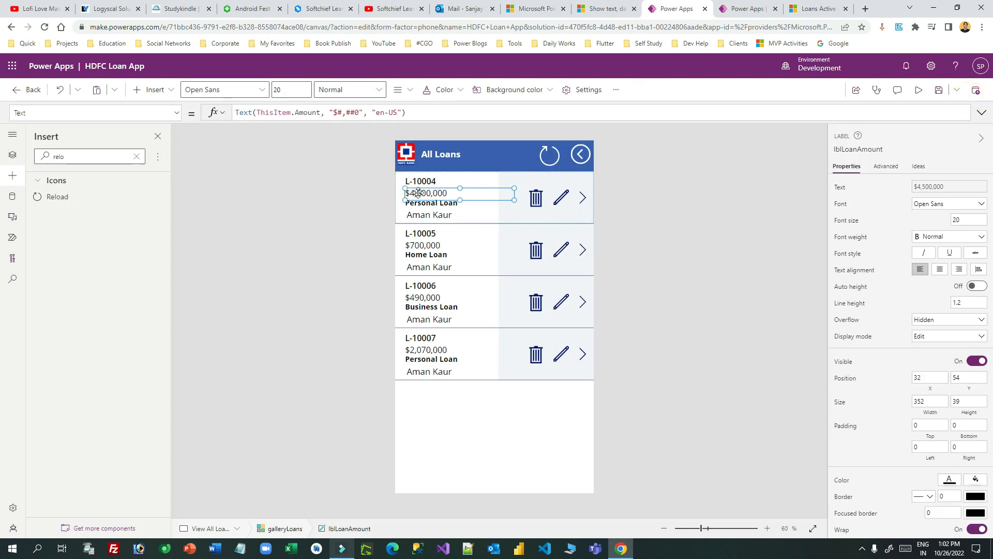
pyautogui.click(431, 203)
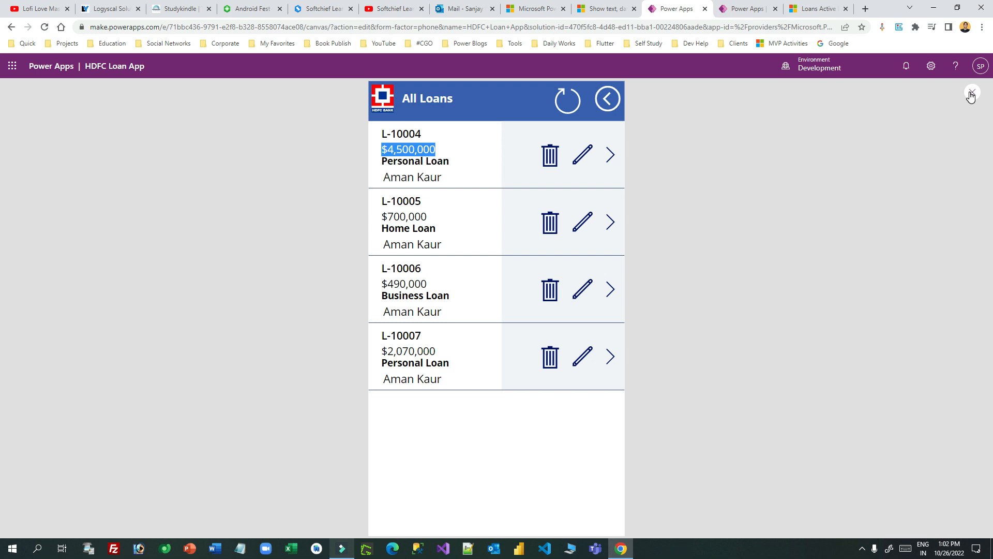
# Step: Close preview, compare with rupee amounts in Dynamics 365, and return to Power Apps
pyautogui.click(971, 93)
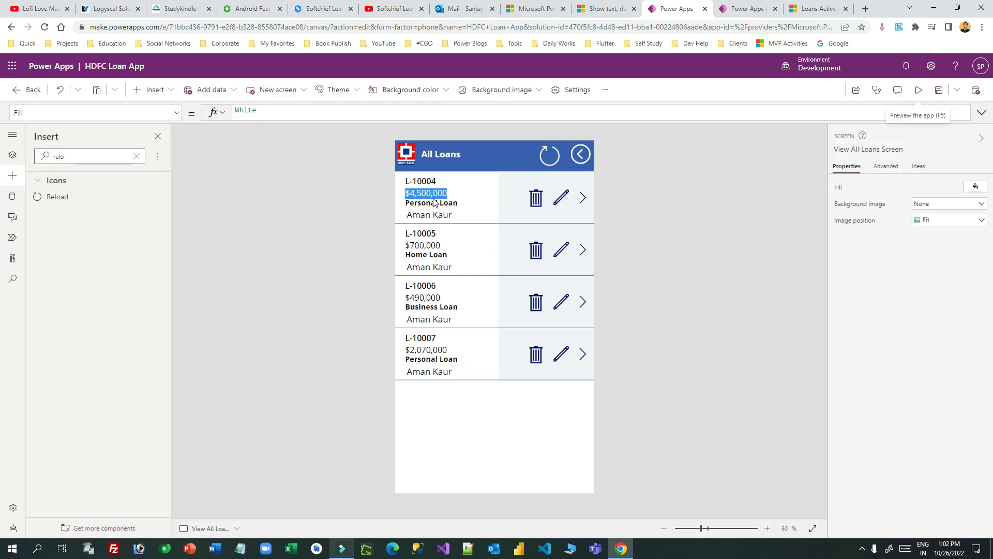
pyautogui.click(817, 8)
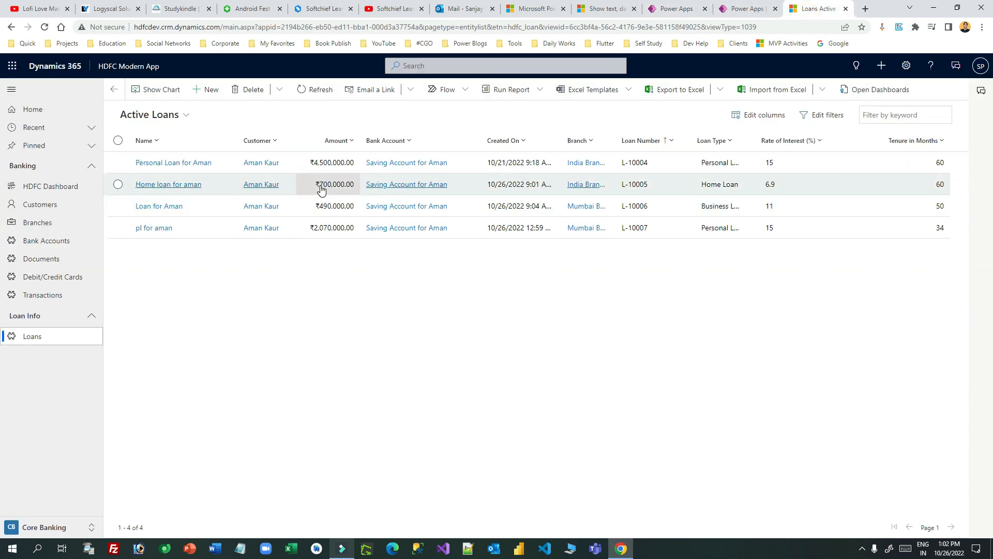
pyautogui.click(747, 8)
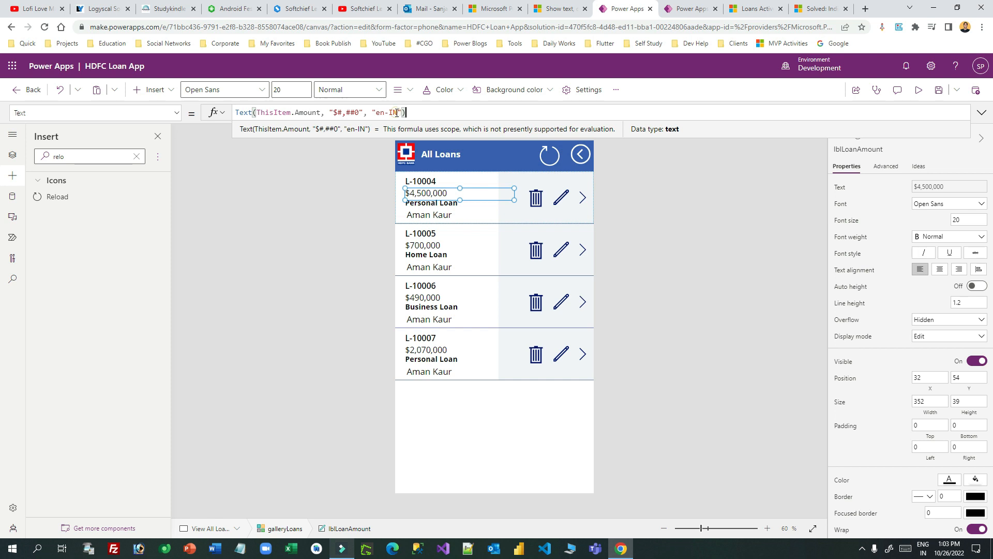
# Step: Change the Text formula locale to hi-IN so amounts read ₹45,00,000
pyautogui.write('hi-IN')
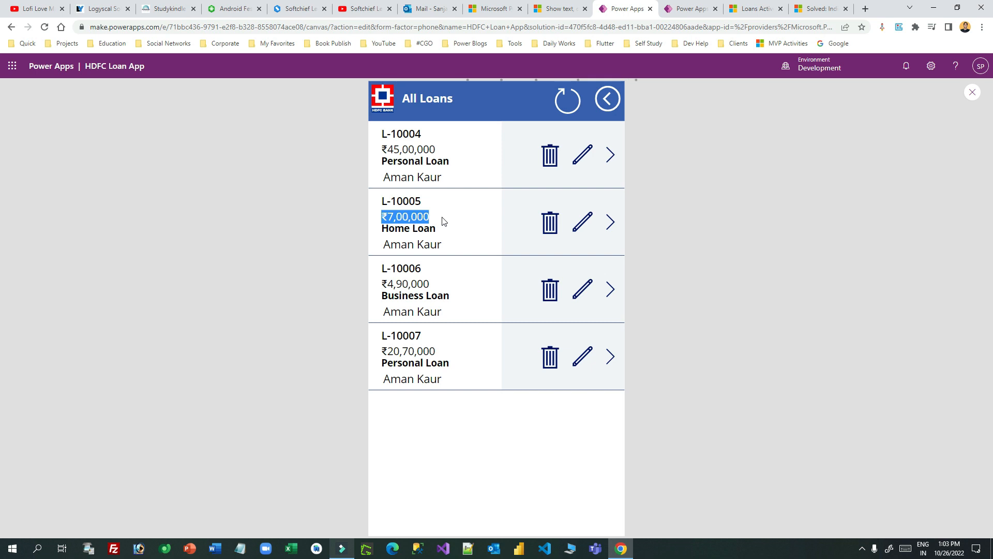
pyautogui.moveTo(879, 234)
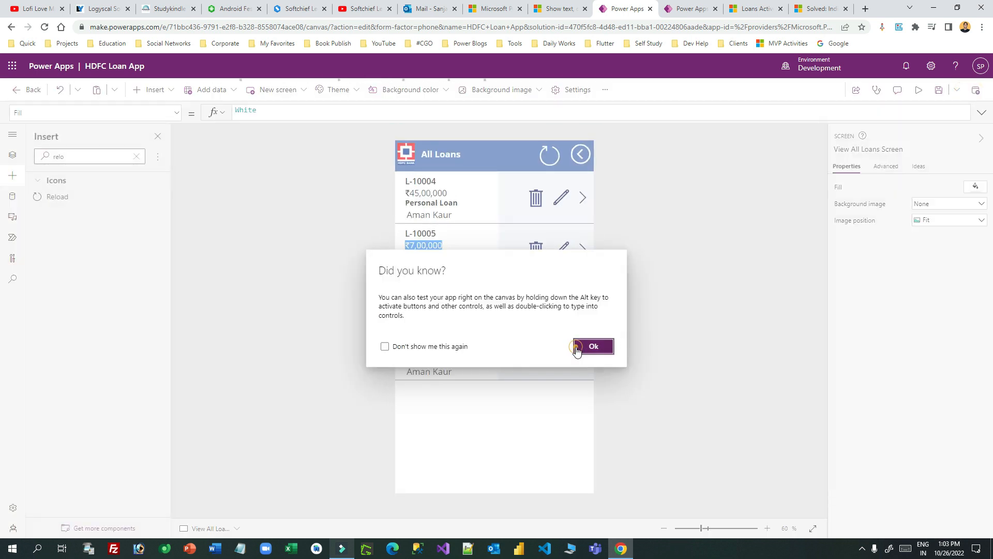
pyautogui.click(592, 346)
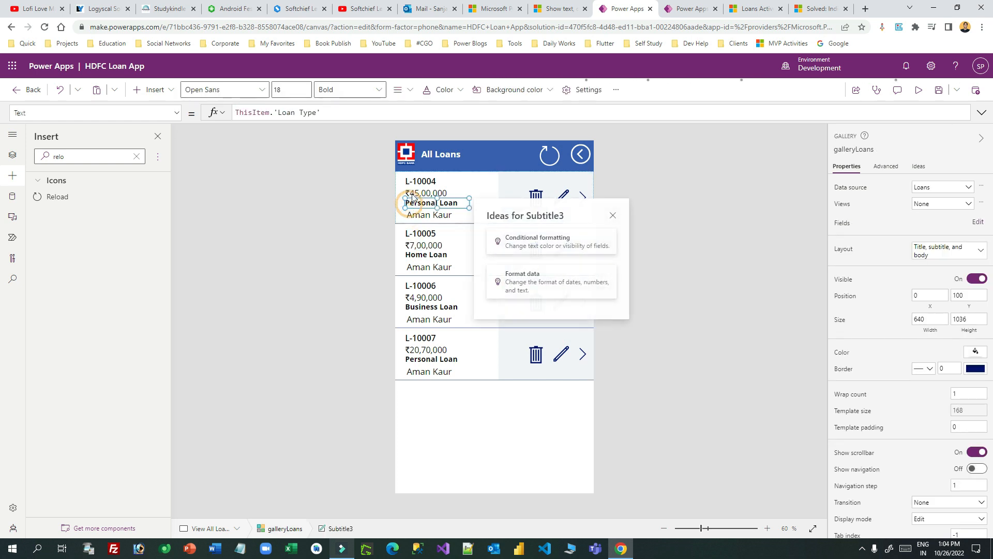
pyautogui.click(426, 193)
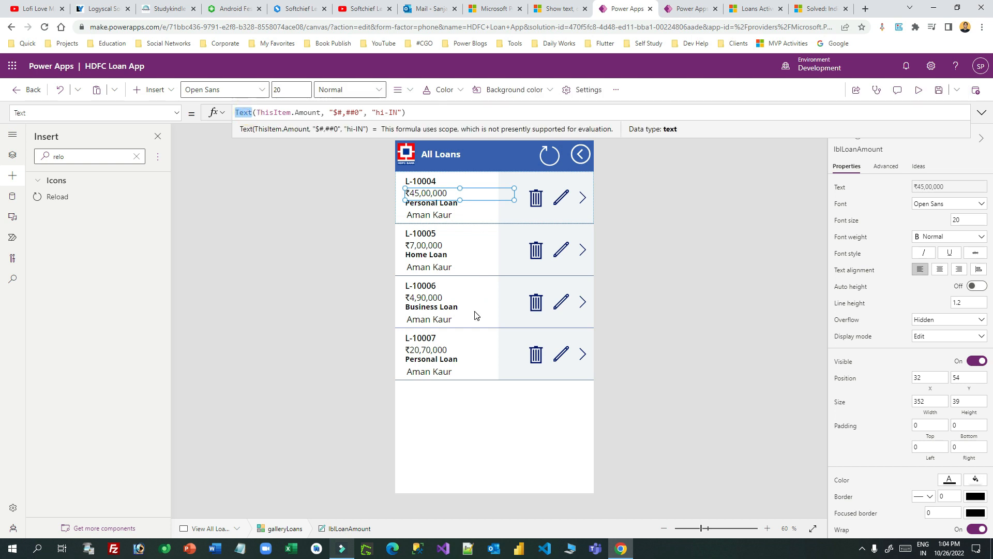
pyautogui.click(293, 112)
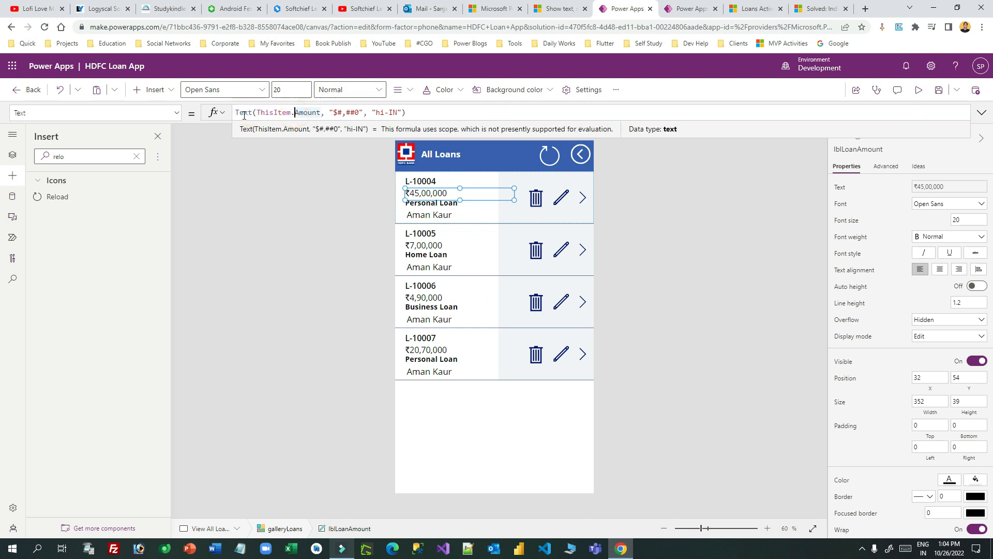
pyautogui.doubleClick(243, 112)
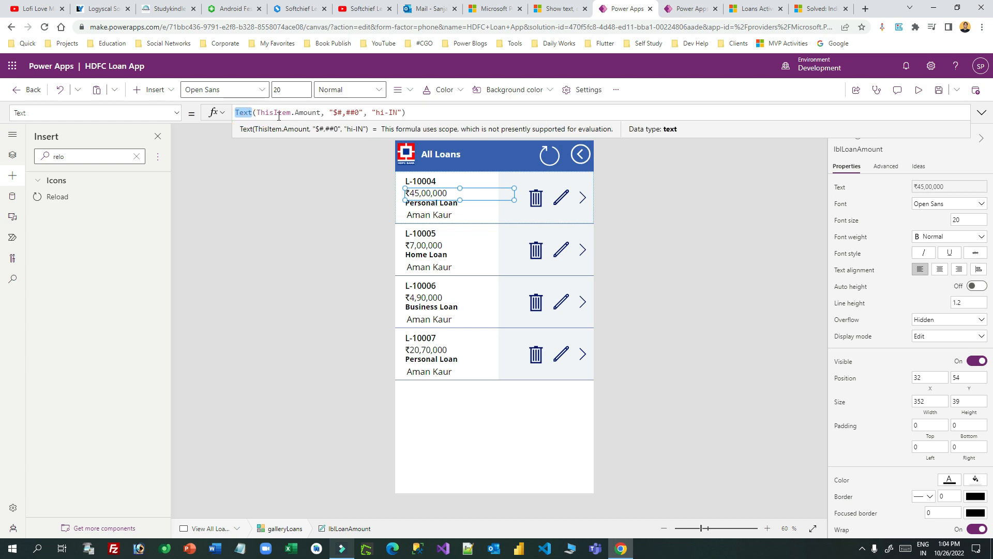